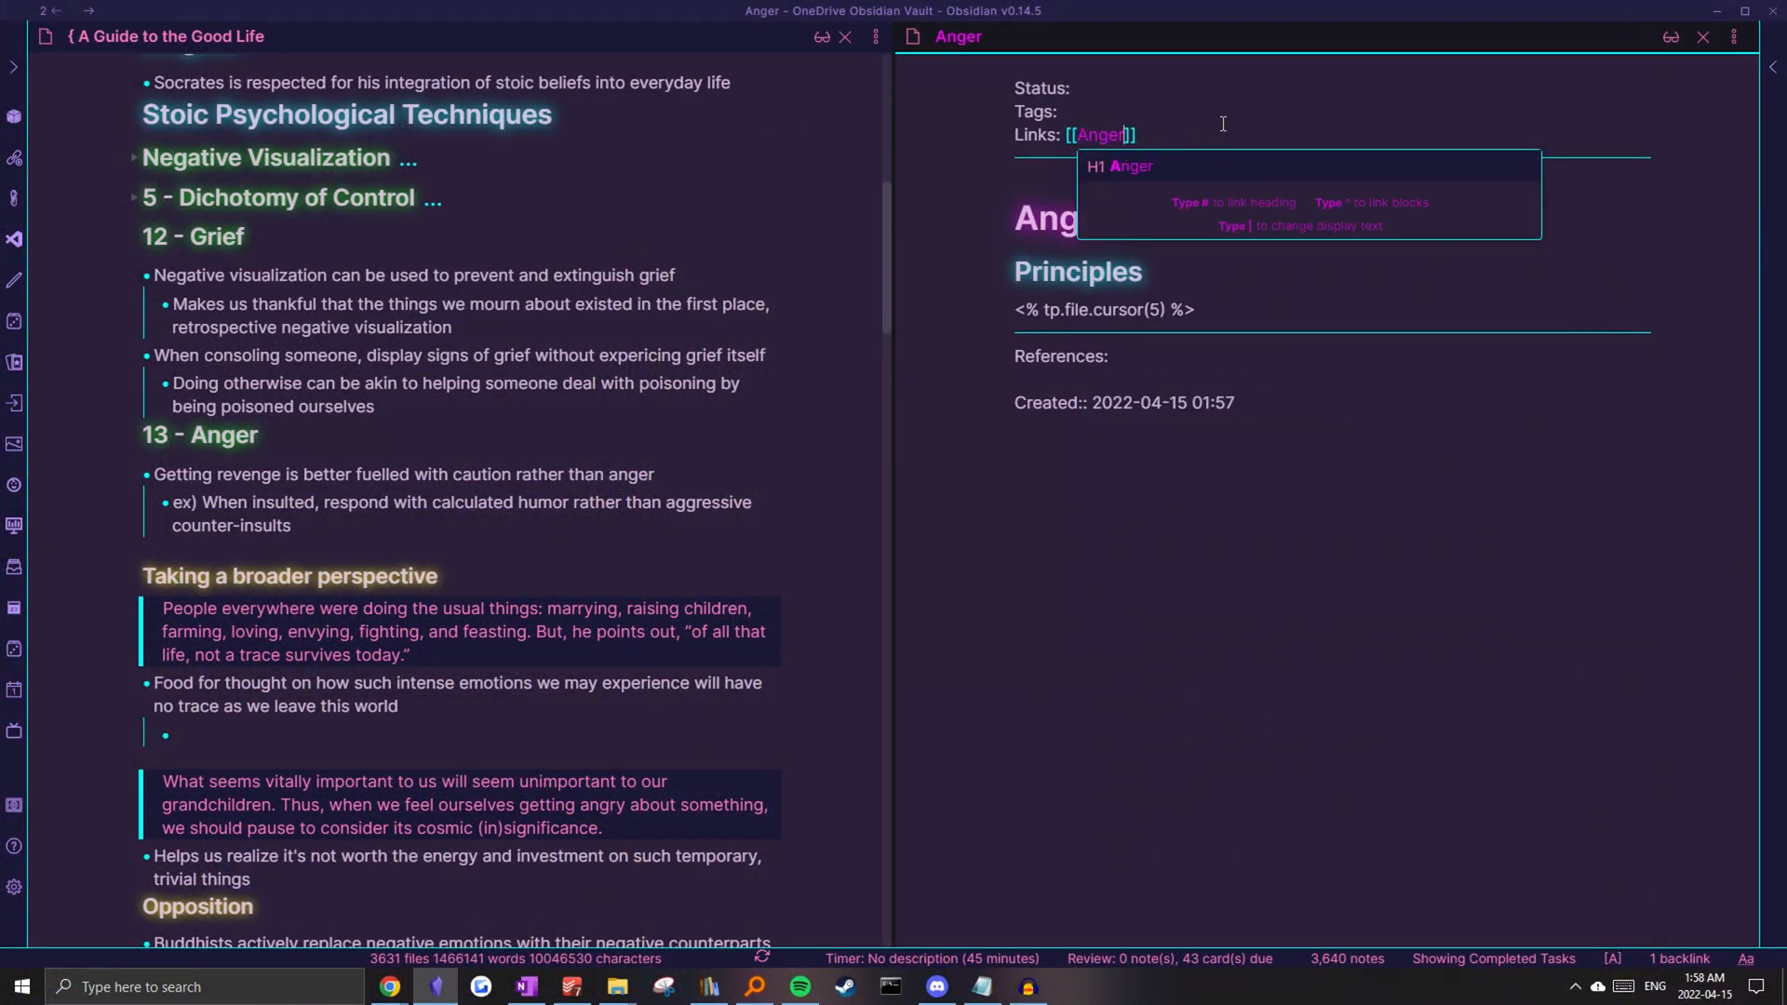
Search vault headings for 'Negat…' inside the Anger note's [[##]] link.
{"action": "type", "text": "##Negat"}
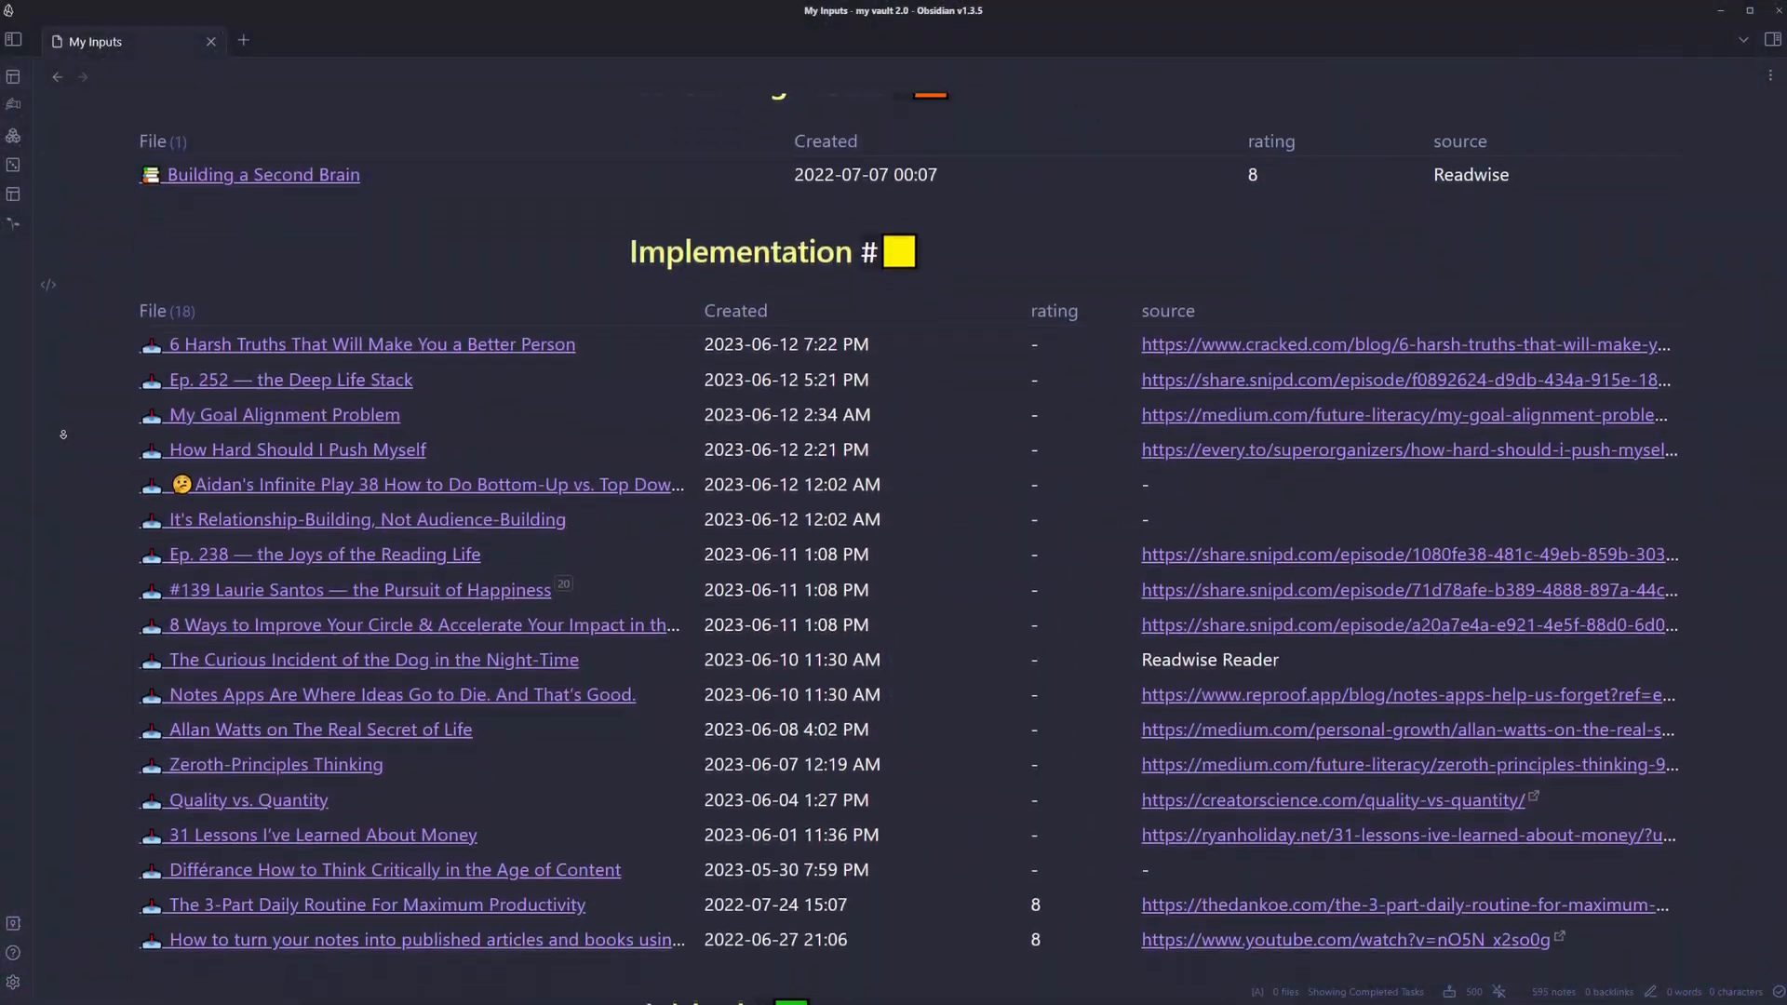
{"action": "scroll", "scroll_direction": "down", "scroll_amount": 3}
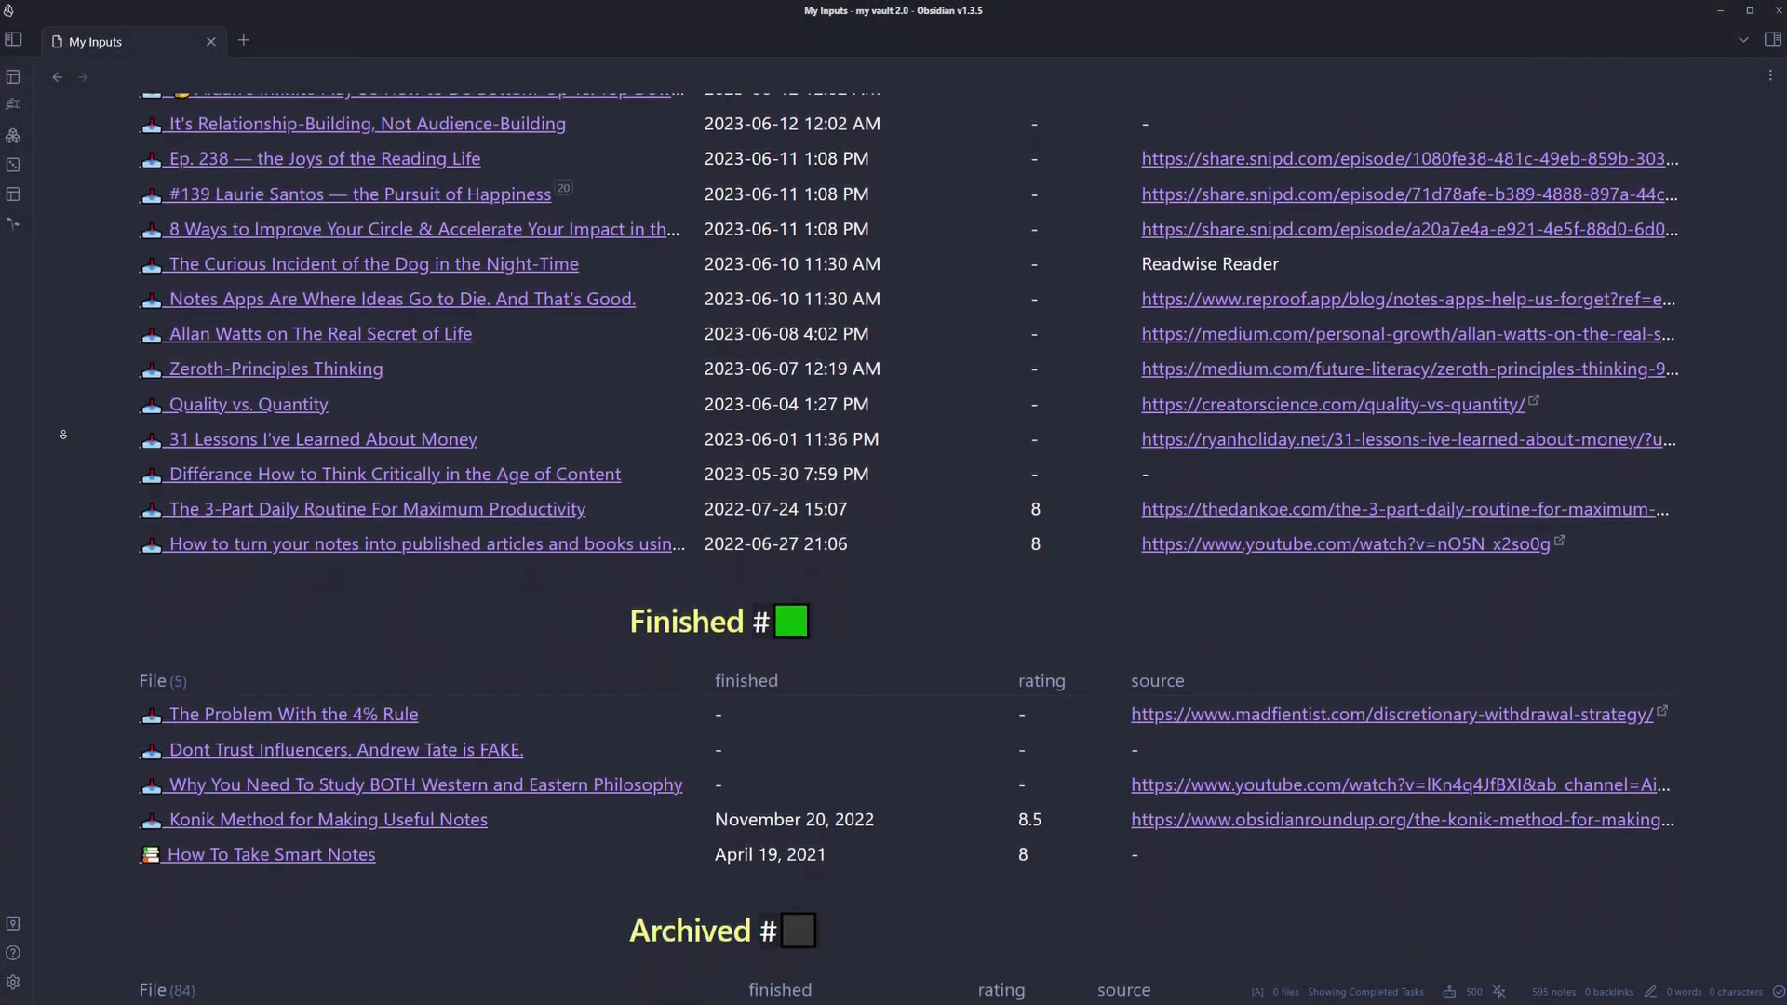
{"action": "scroll", "scroll_direction": "down", "scroll_amount": 3}
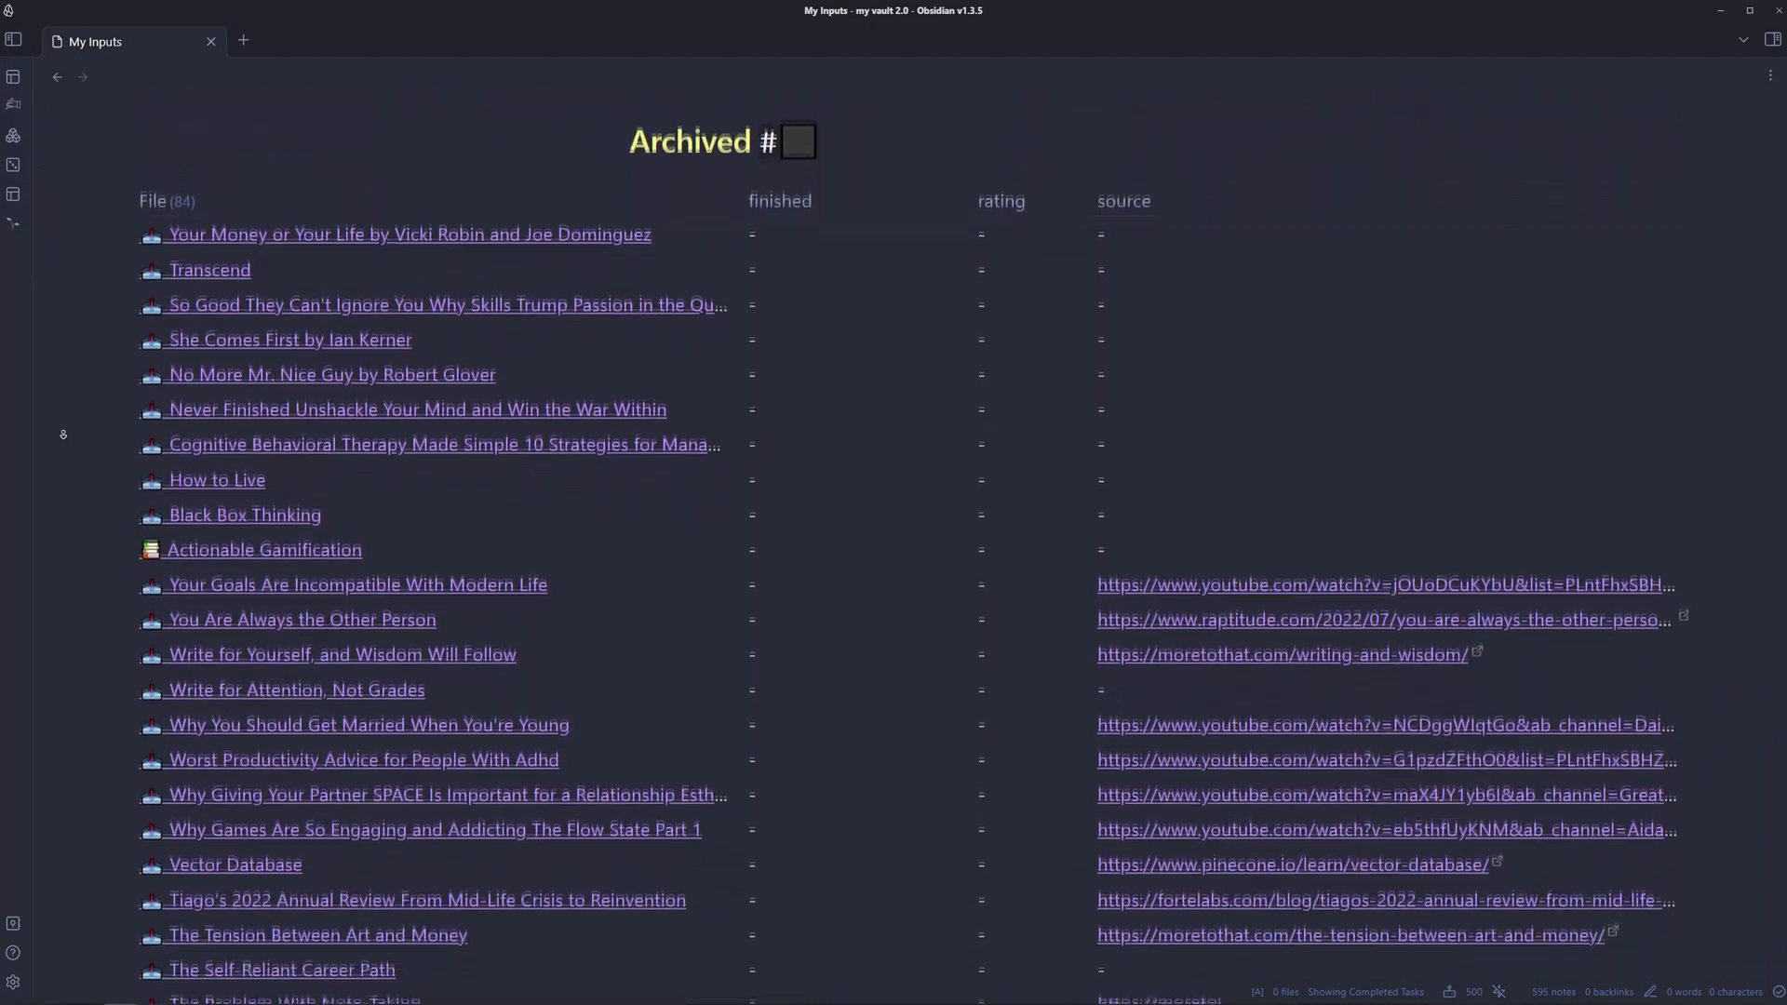
{"action": "scroll", "scroll_direction": "down", "scroll_amount": 3}
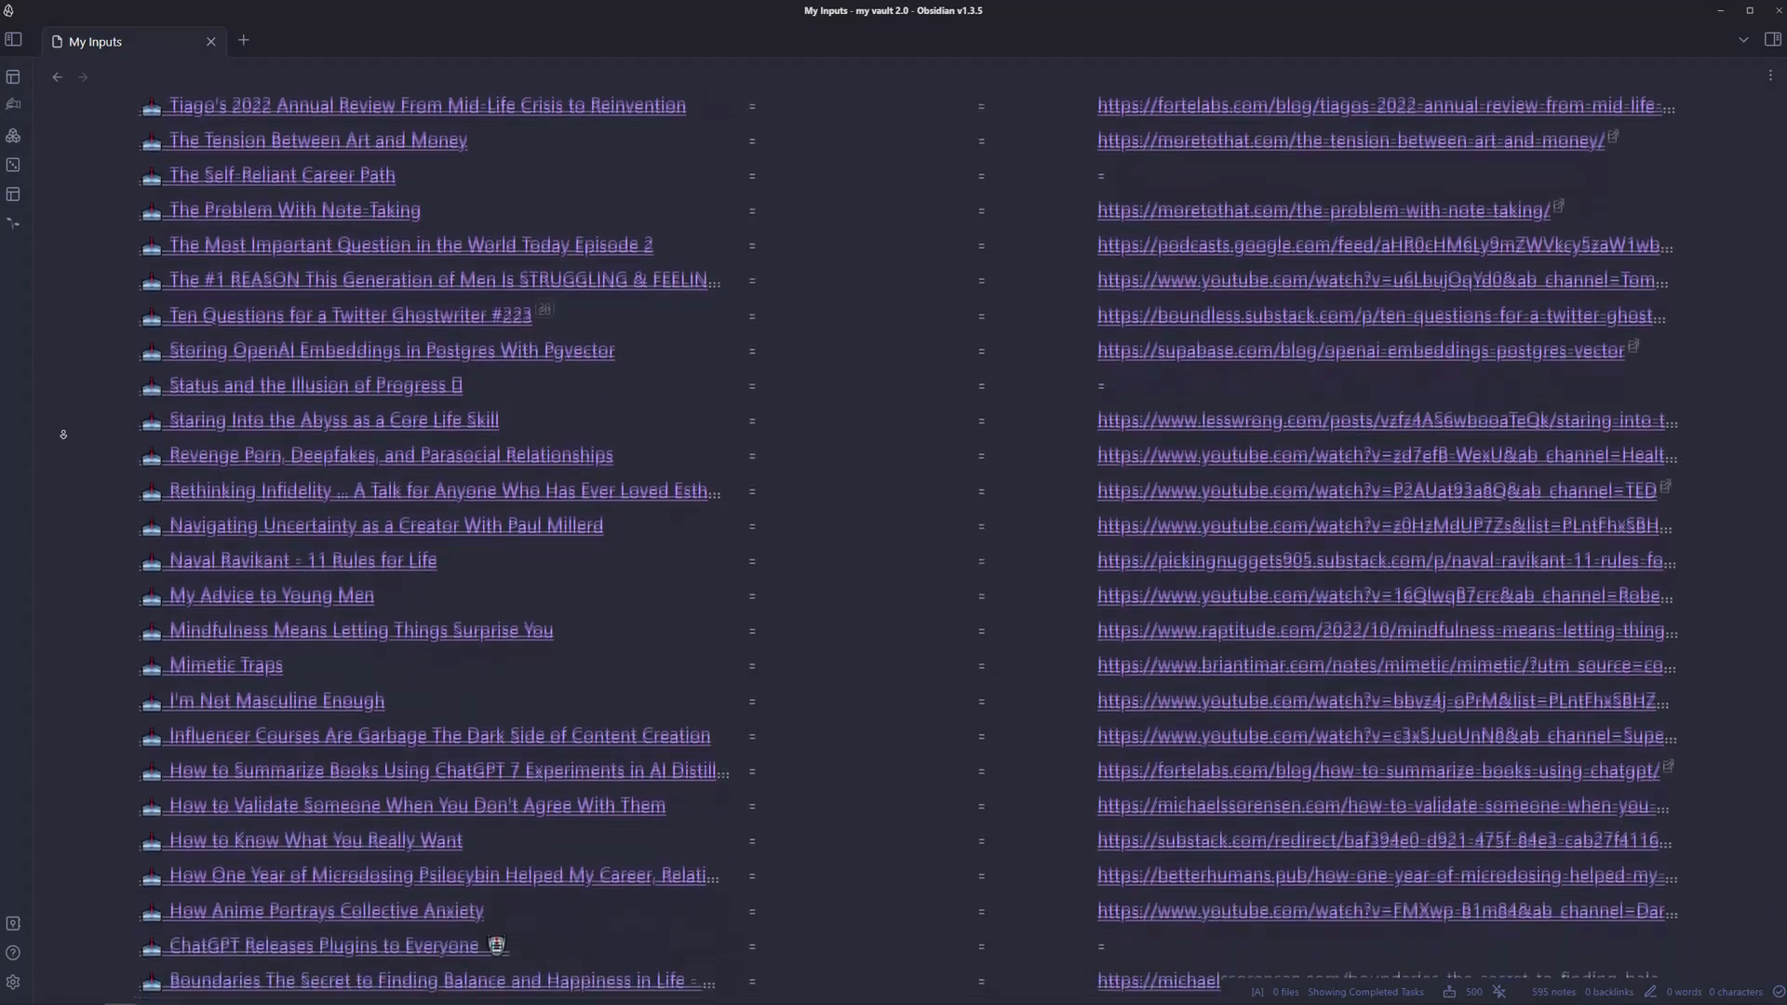
{"action": "scroll", "scroll_direction": "down", "scroll_amount": 3}
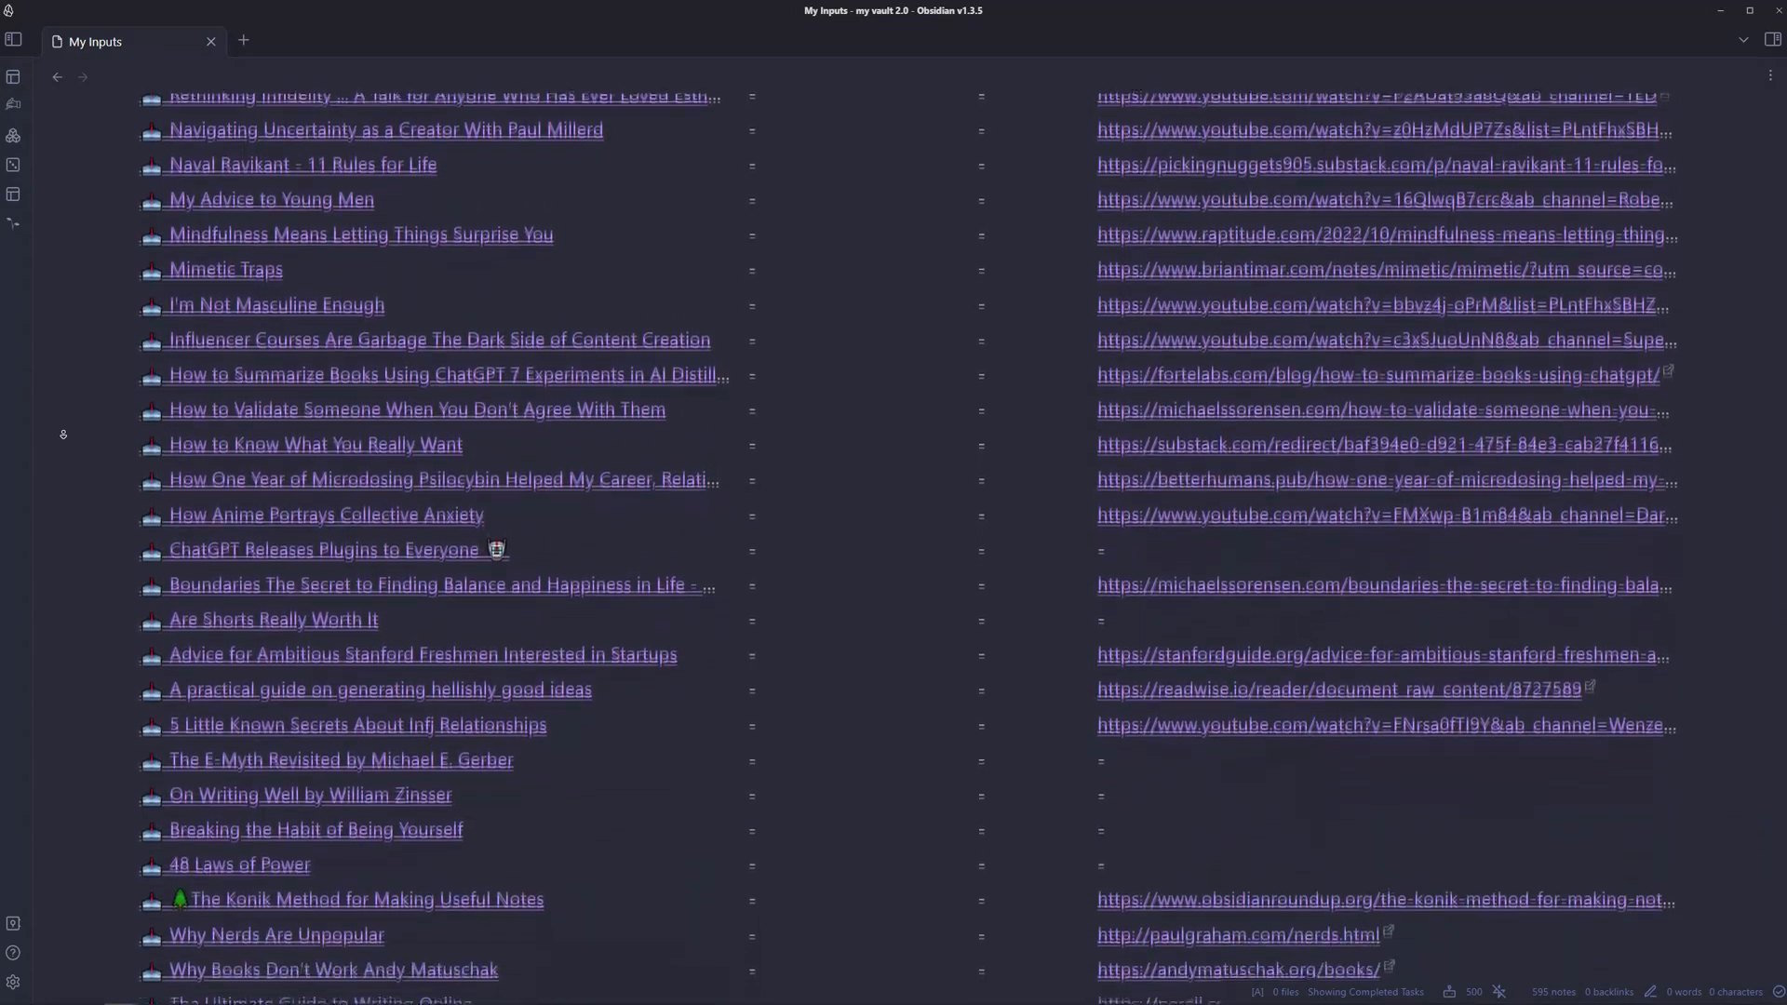
{"action": "scroll", "scroll_direction": "down", "scroll_amount": 3}
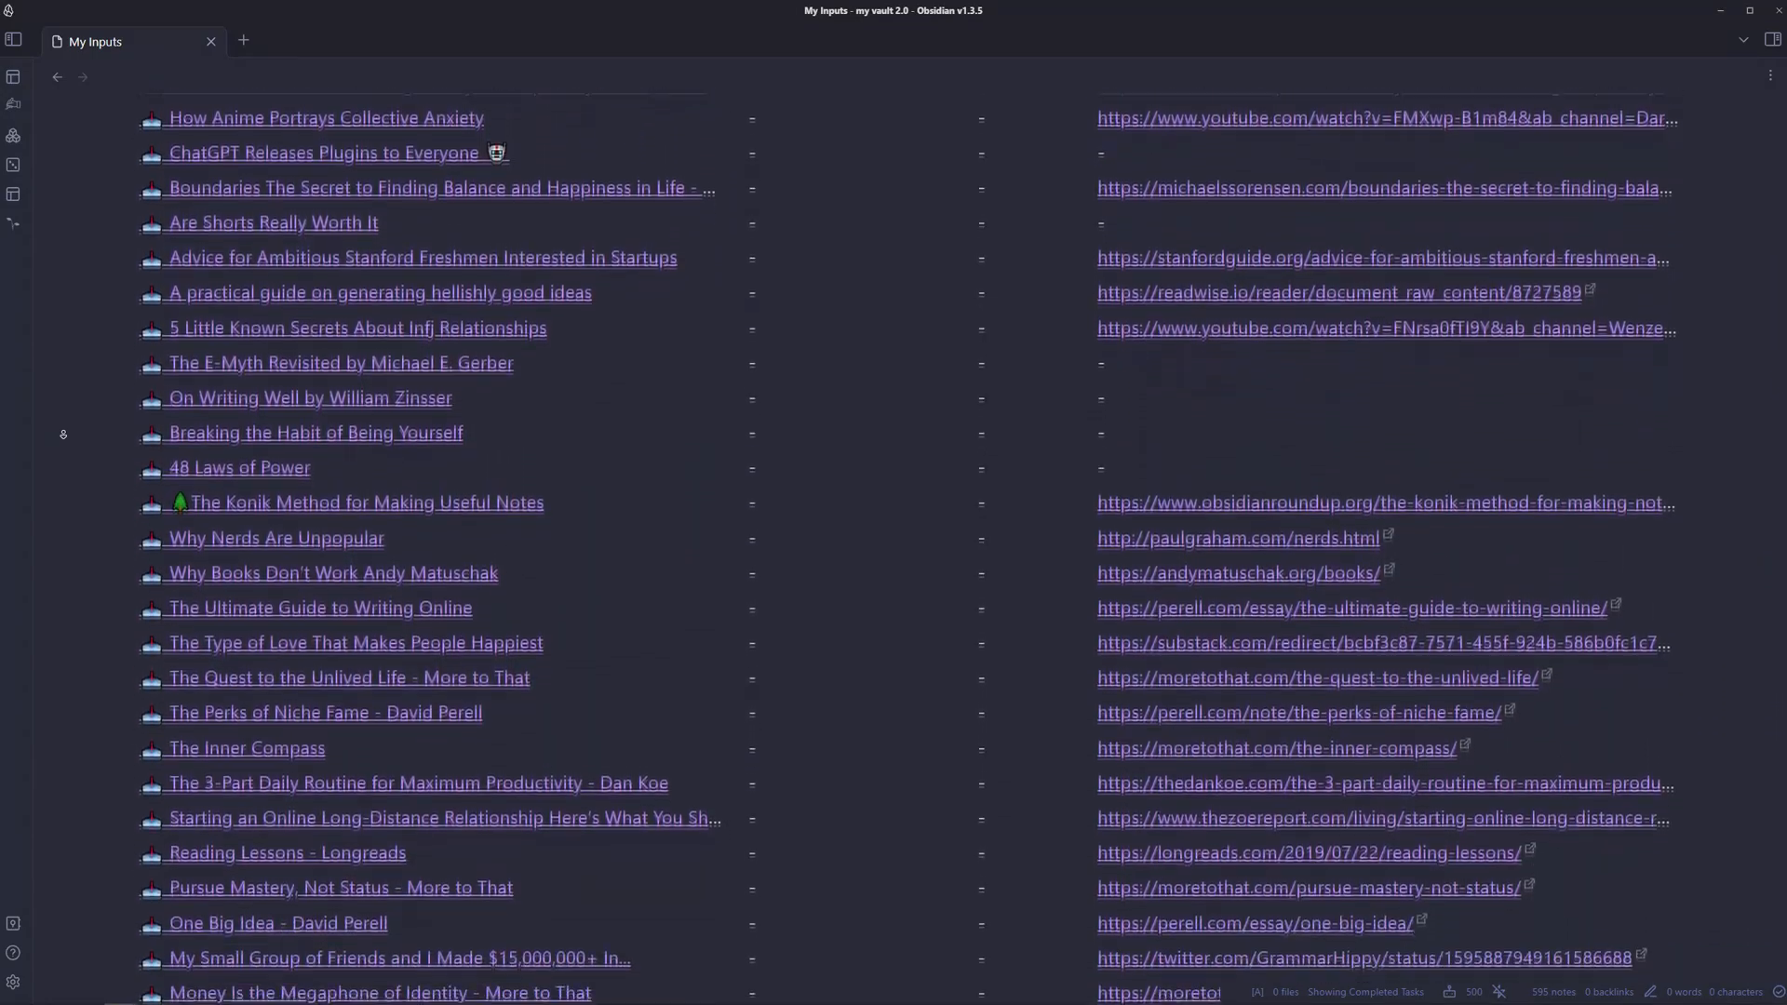
{"action": "scroll", "scroll_direction": "down", "scroll_amount": 3}
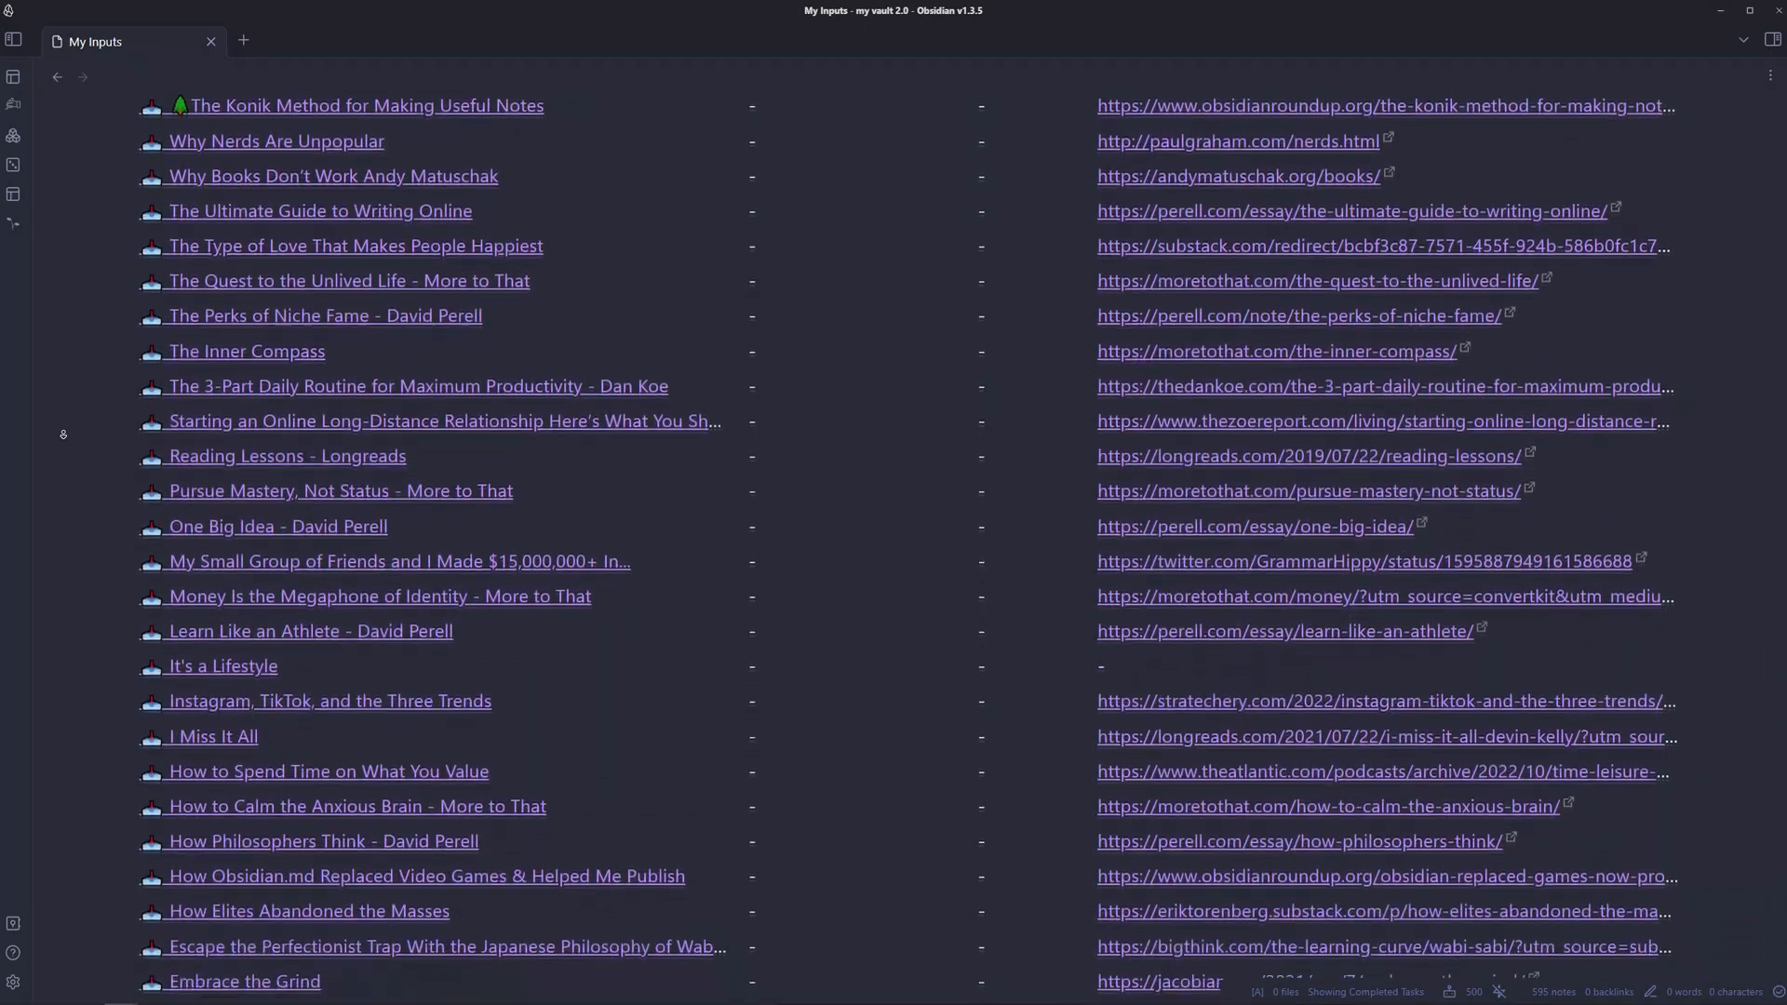
{"action": "scroll", "scroll_direction": "down", "scroll_amount": 3}
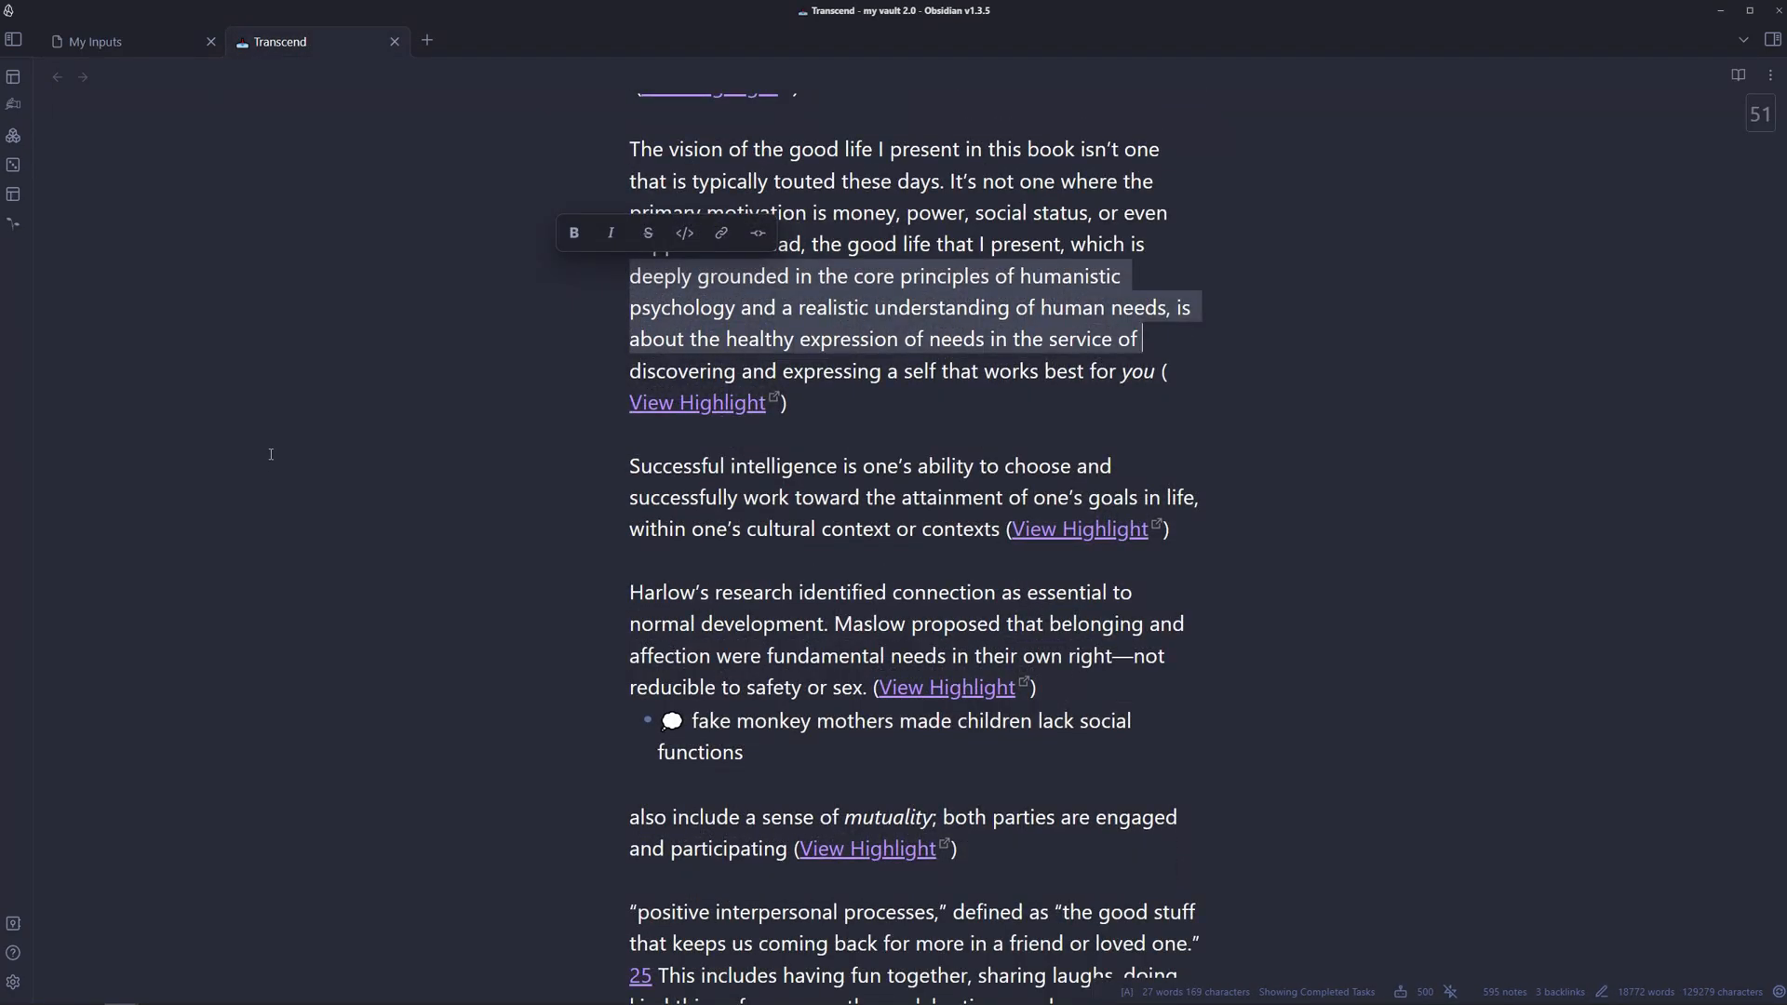
Open the Transcend book note in a new tab beside My Inputs.
{"action": "left_click", "coordinate": [97, 41]}
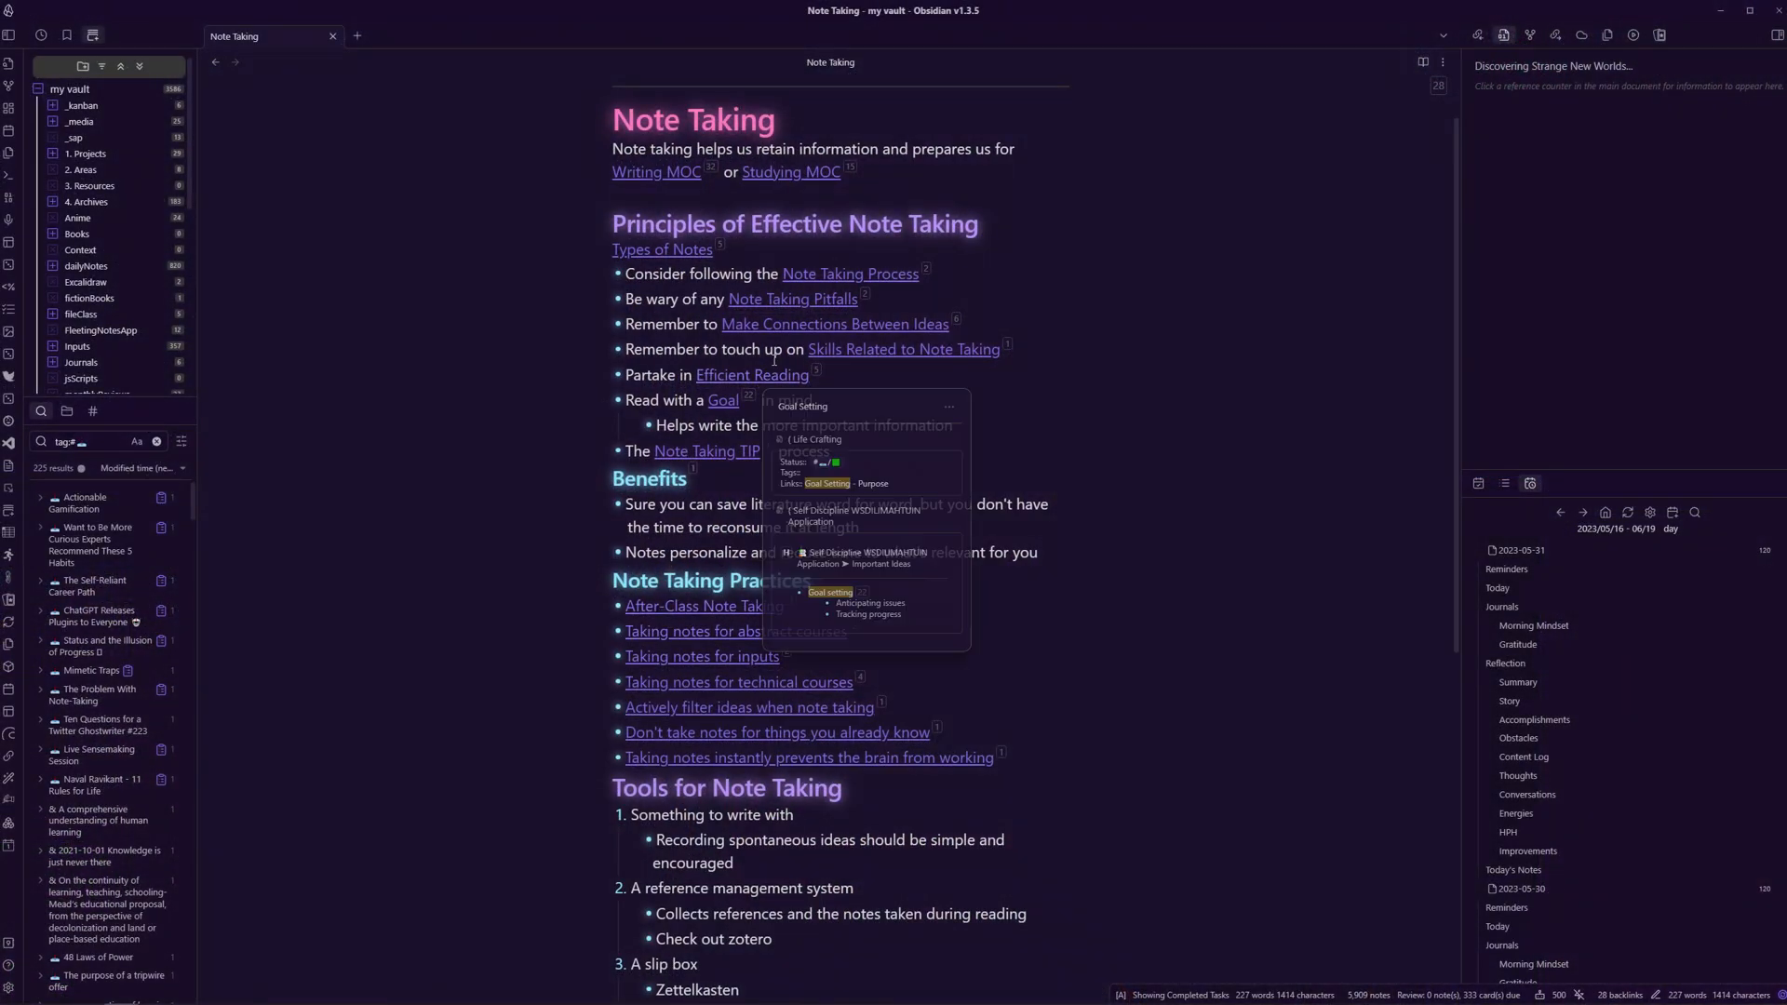
Visit Make Connections Between Ideas, then switch to the Deep Work note via Quick Switcher.
{"action": "left_click", "coordinate": [834, 324]}
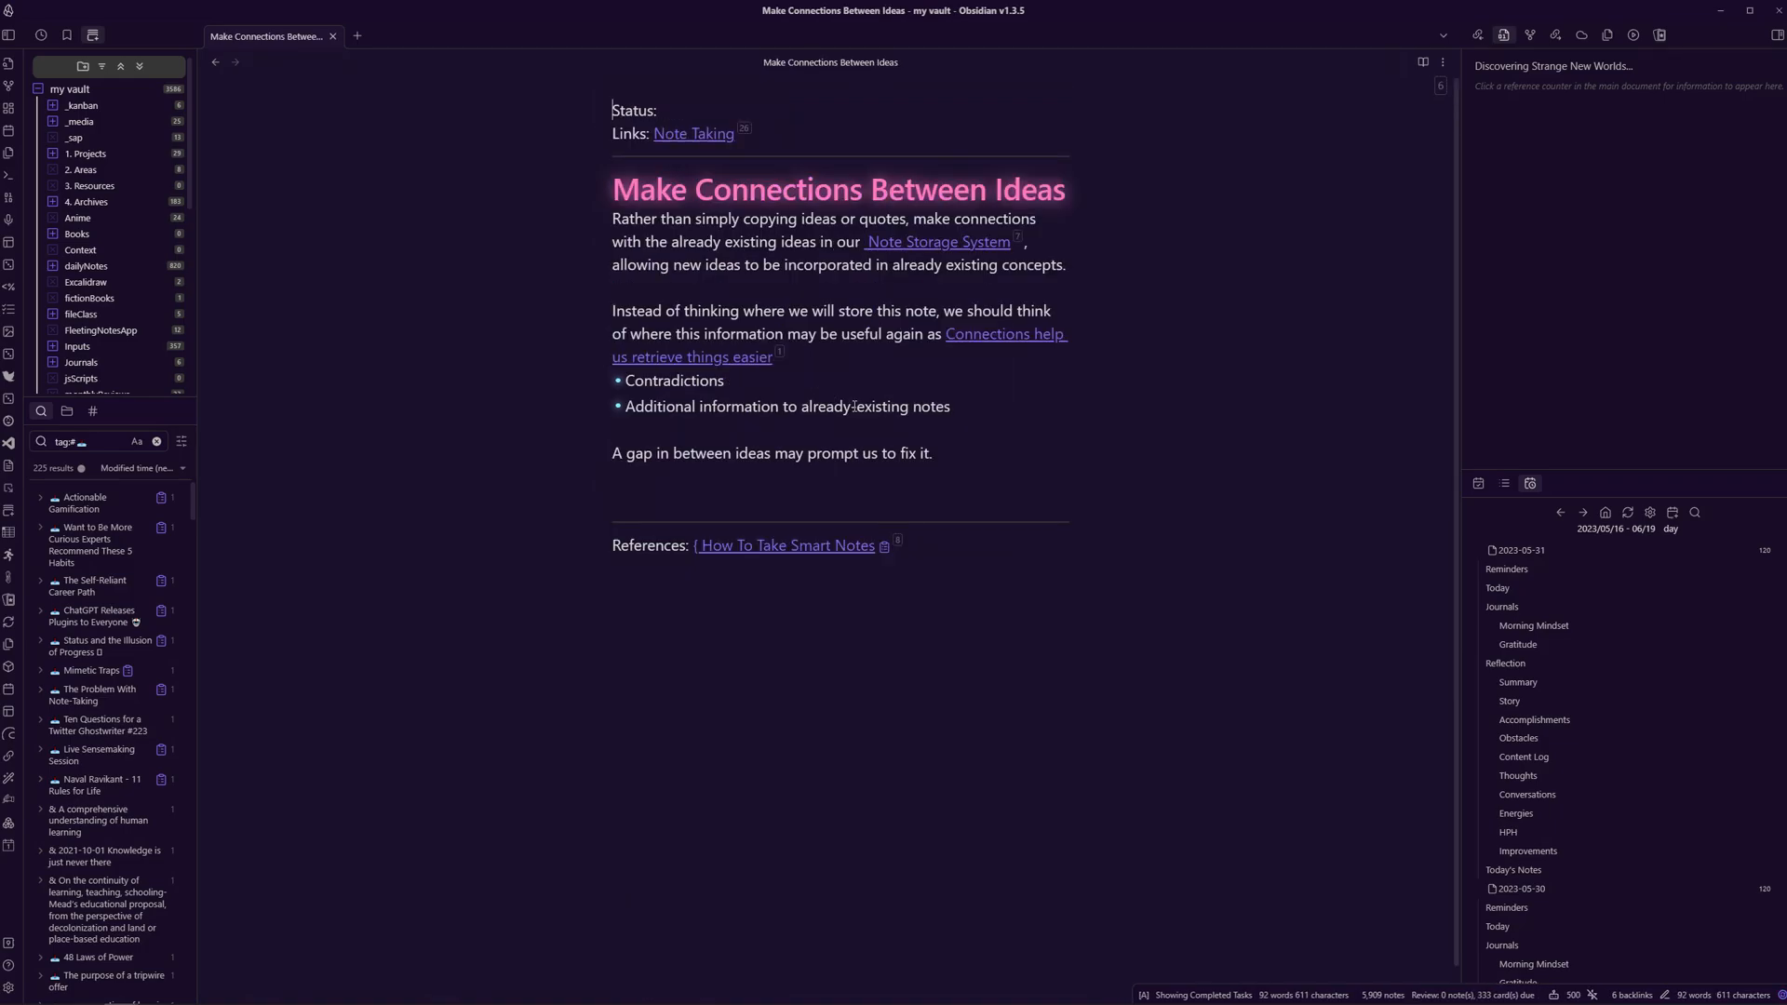
{"action": "type", "text": "deep wo"}
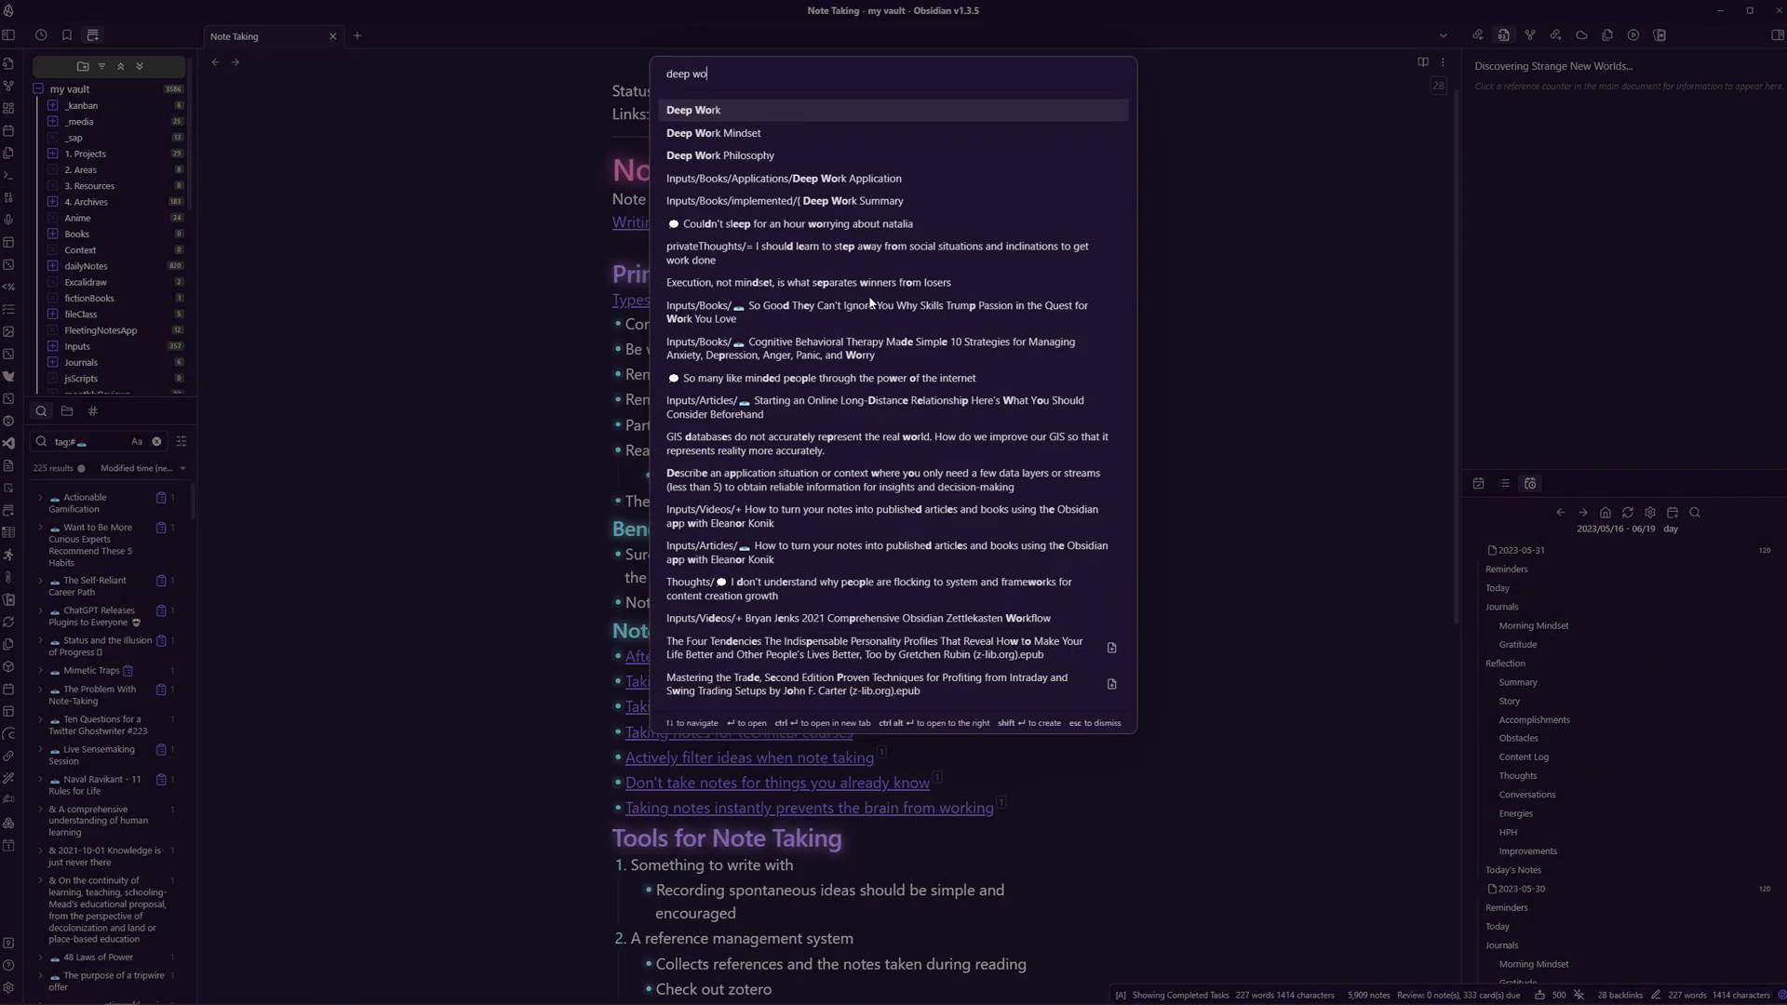
{"action": "left_click", "coordinate": [692, 109]}
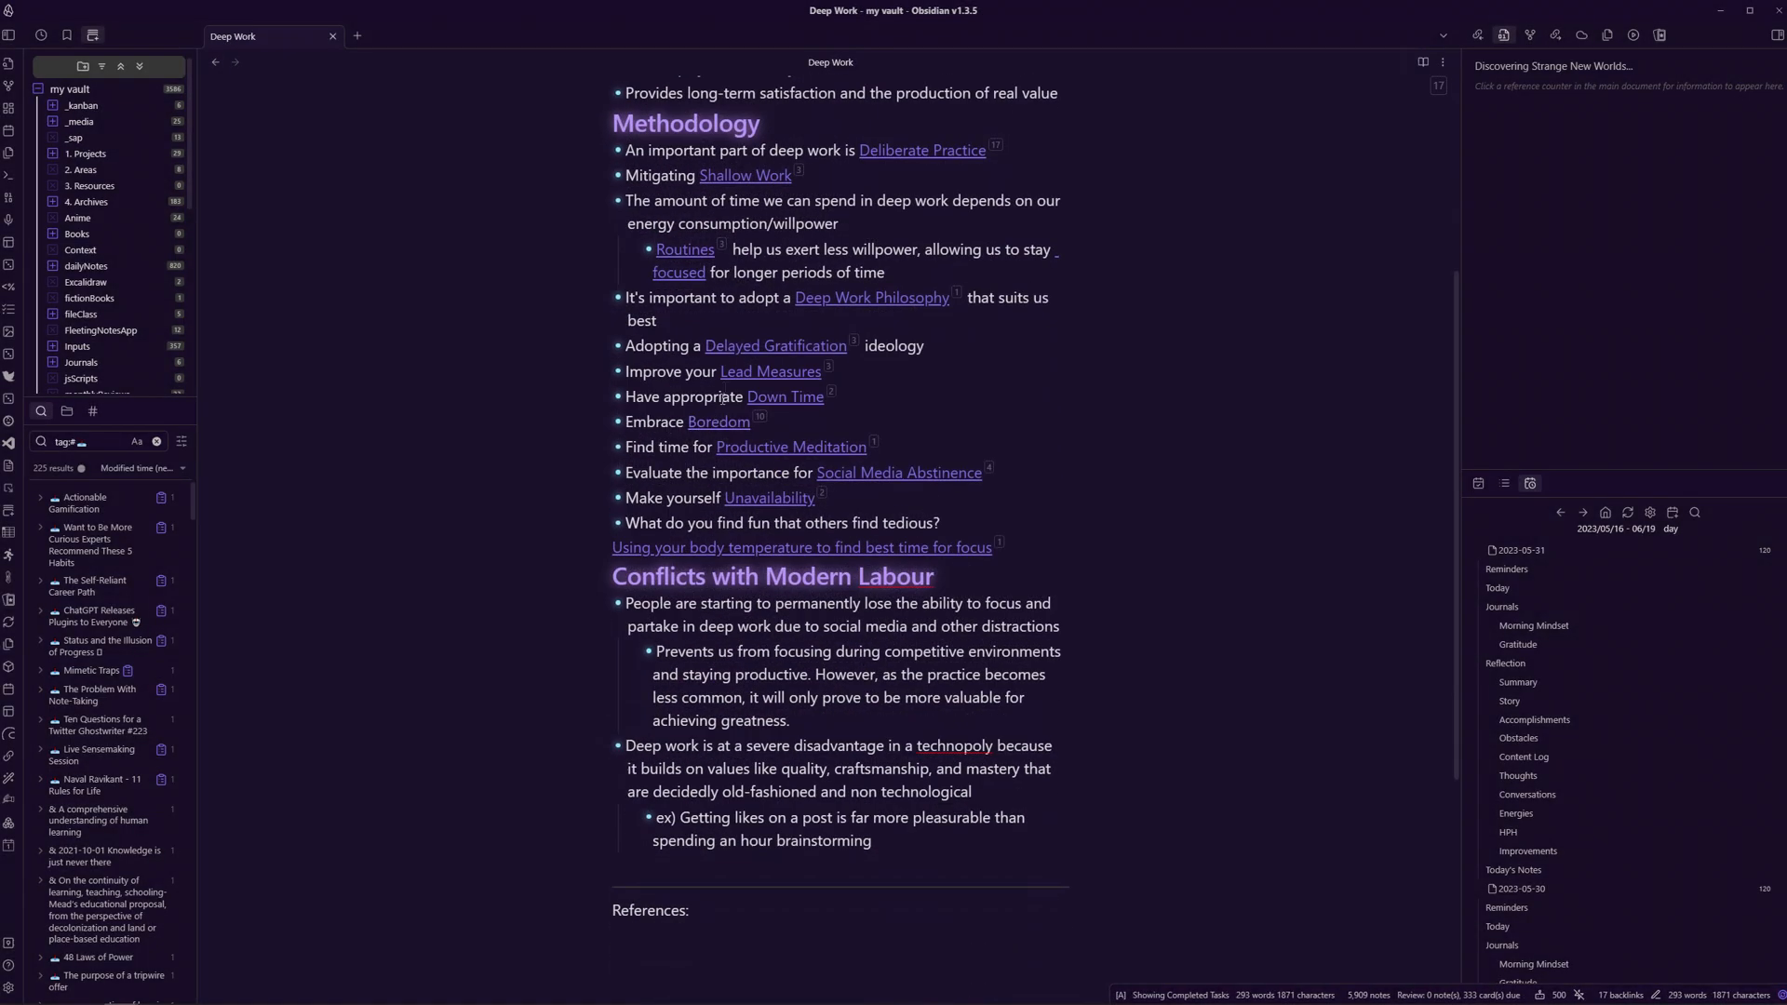
Follow the Deep Work link into the Productive Meditation note.
{"action": "left_click", "coordinate": [774, 346]}
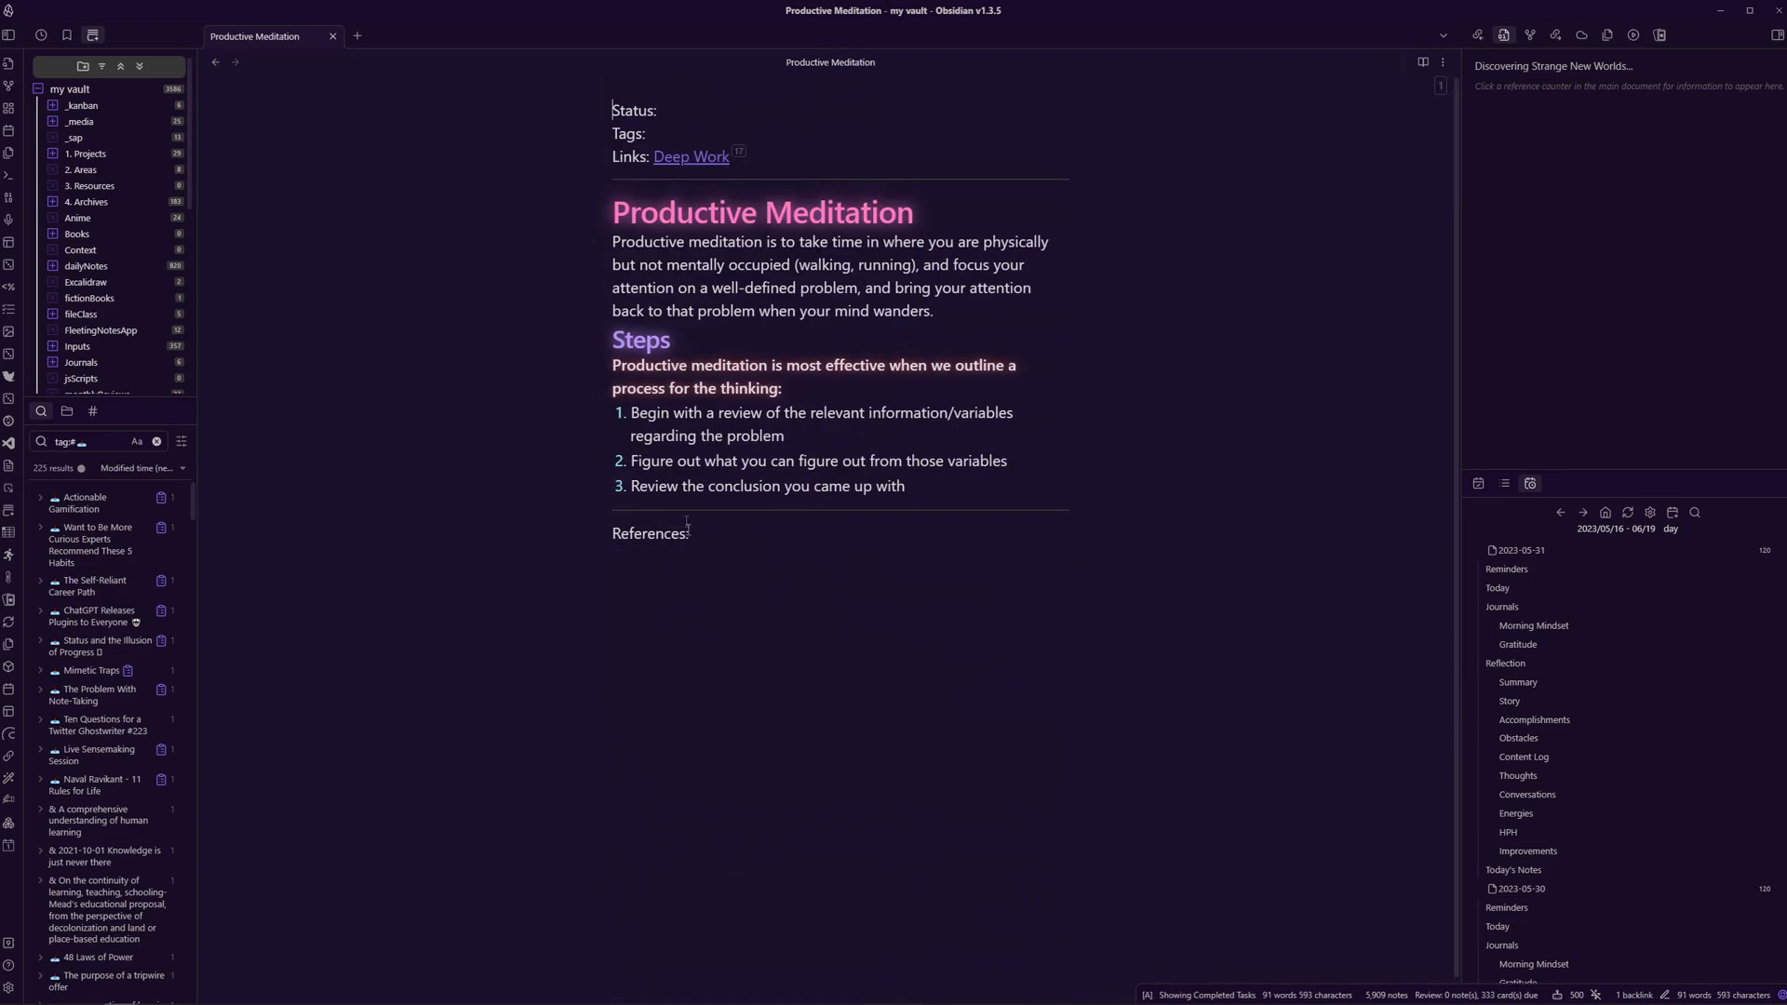
{"action": "left_click", "coordinate": [692, 156]}
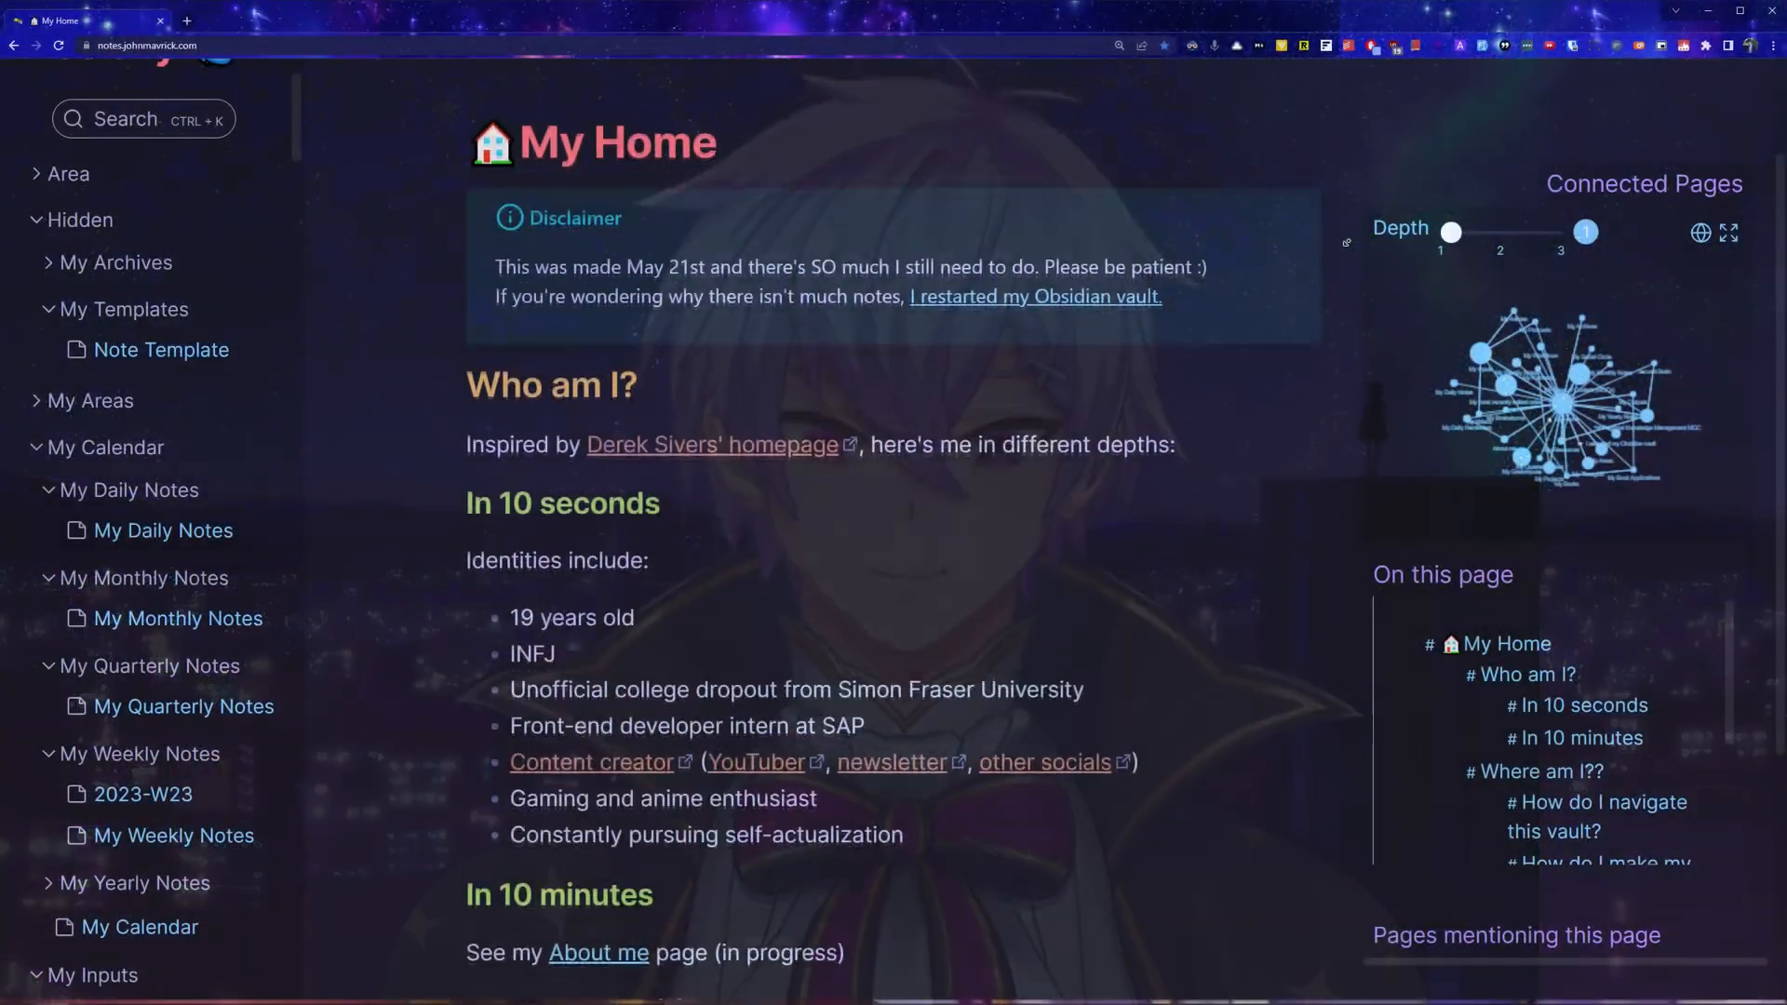
Review the home page's launching points, visit My most recently edited notes, and return Home.
{"action": "scroll", "scroll_direction": "down", "scroll_amount": 3}
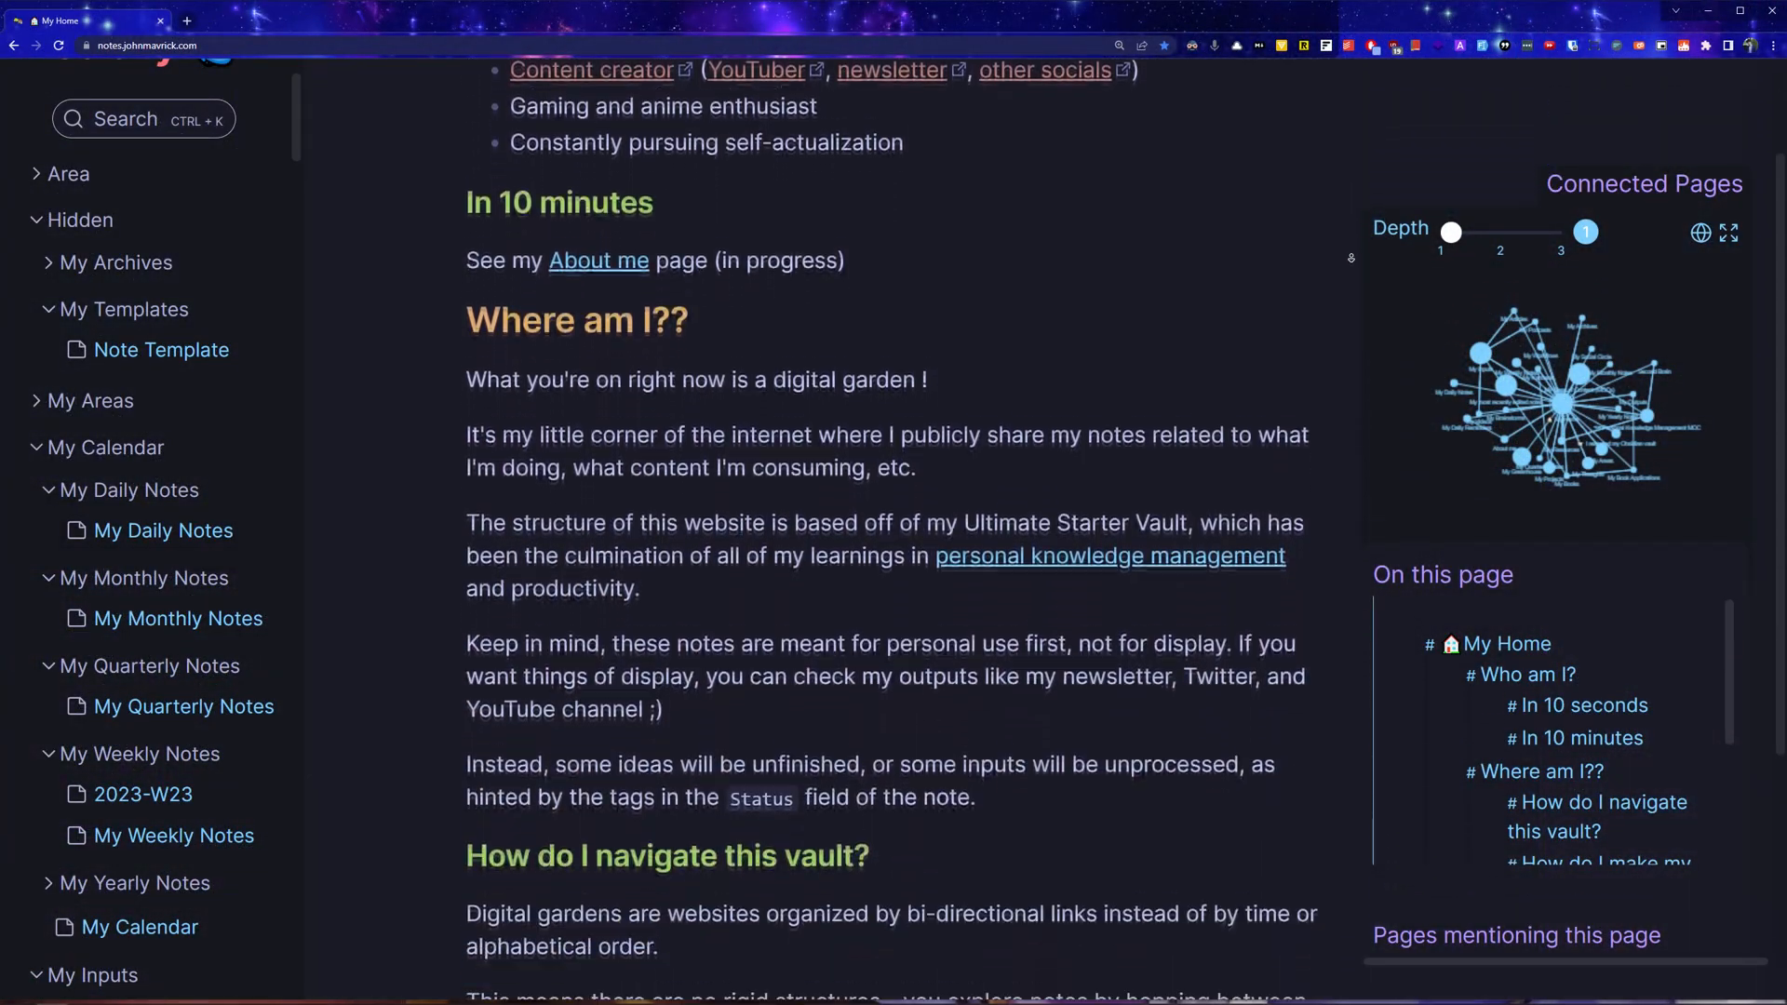
{"action": "scroll", "scroll_direction": "down", "scroll_amount": 3}
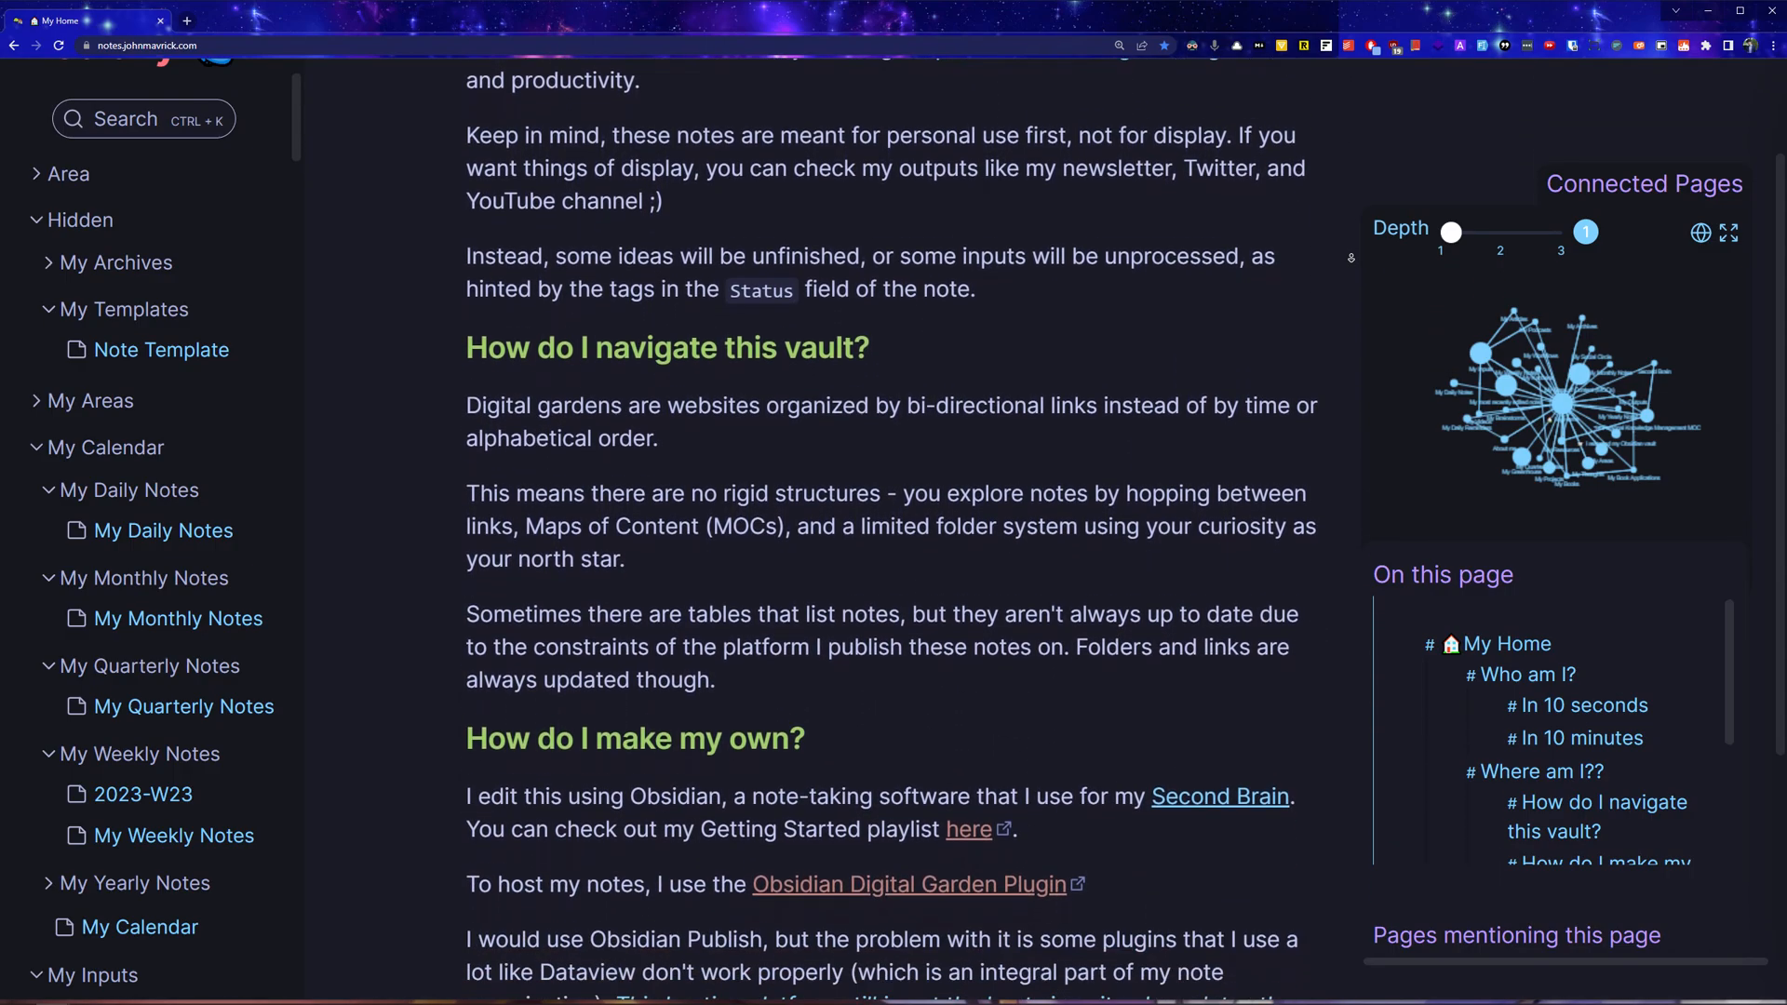
{"action": "scroll", "scroll_direction": "down", "scroll_amount": 3}
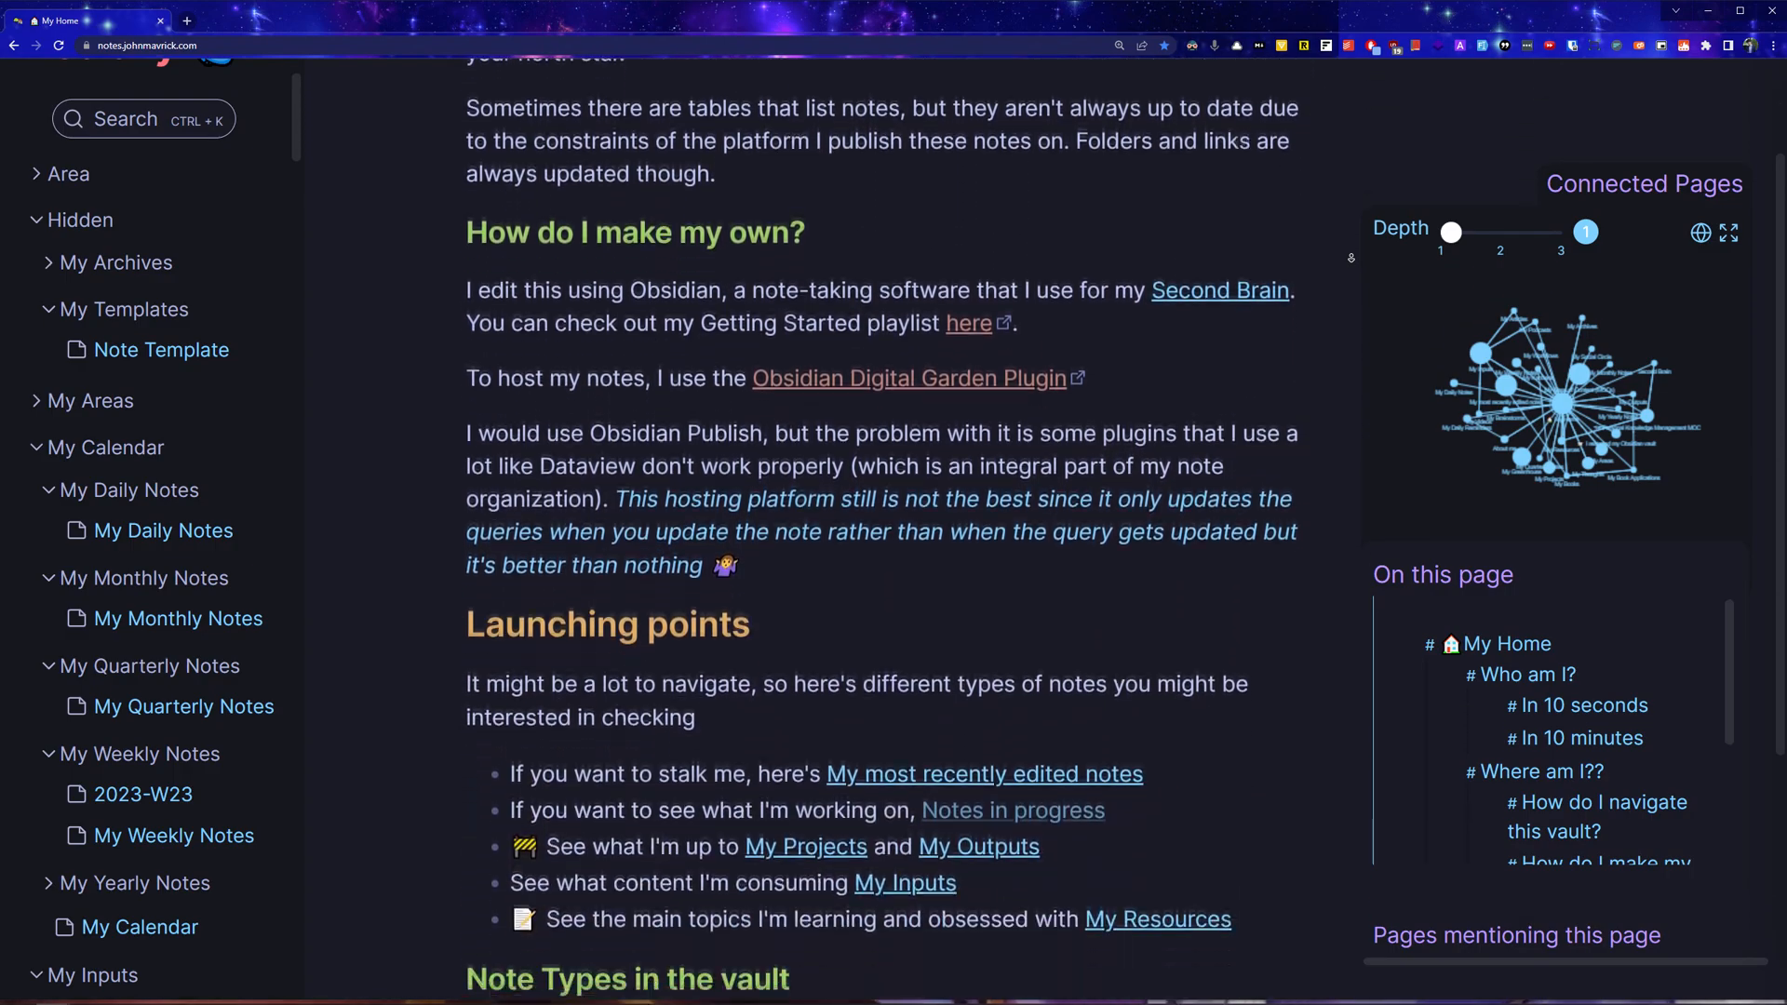
{"action": "scroll", "scroll_direction": "down", "scroll_amount": 3}
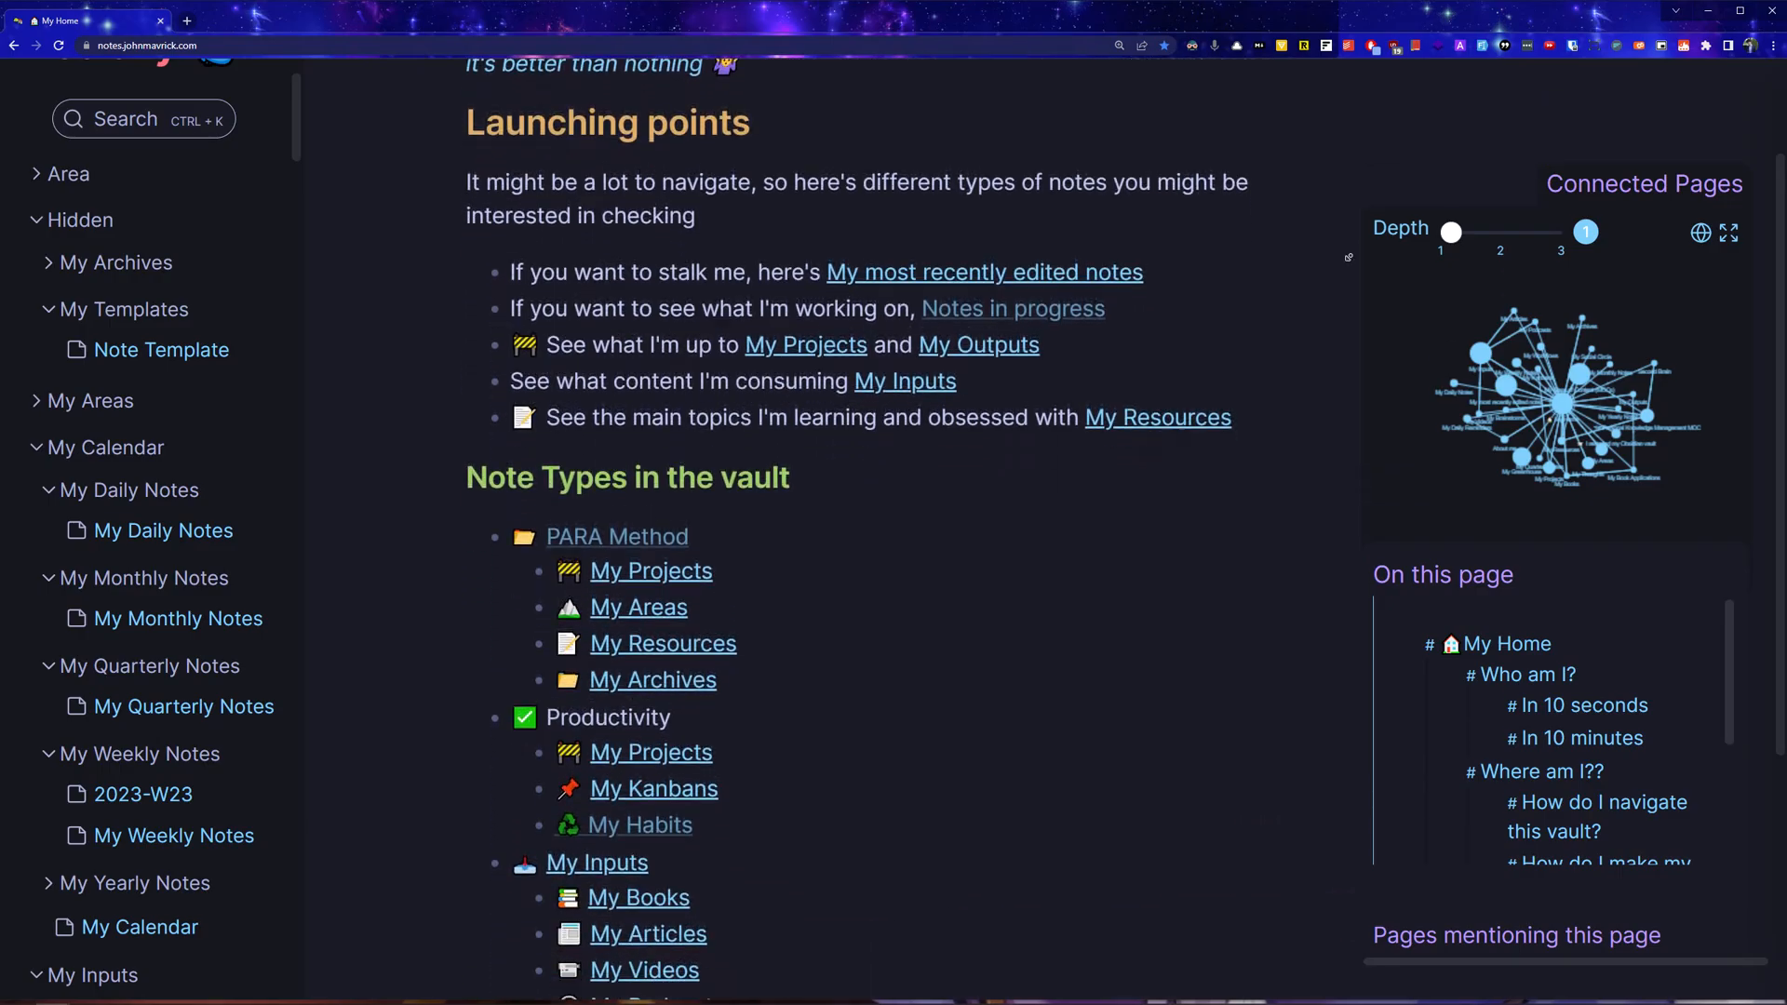
{"action": "scroll", "scroll_direction": "down", "scroll_amount": 3}
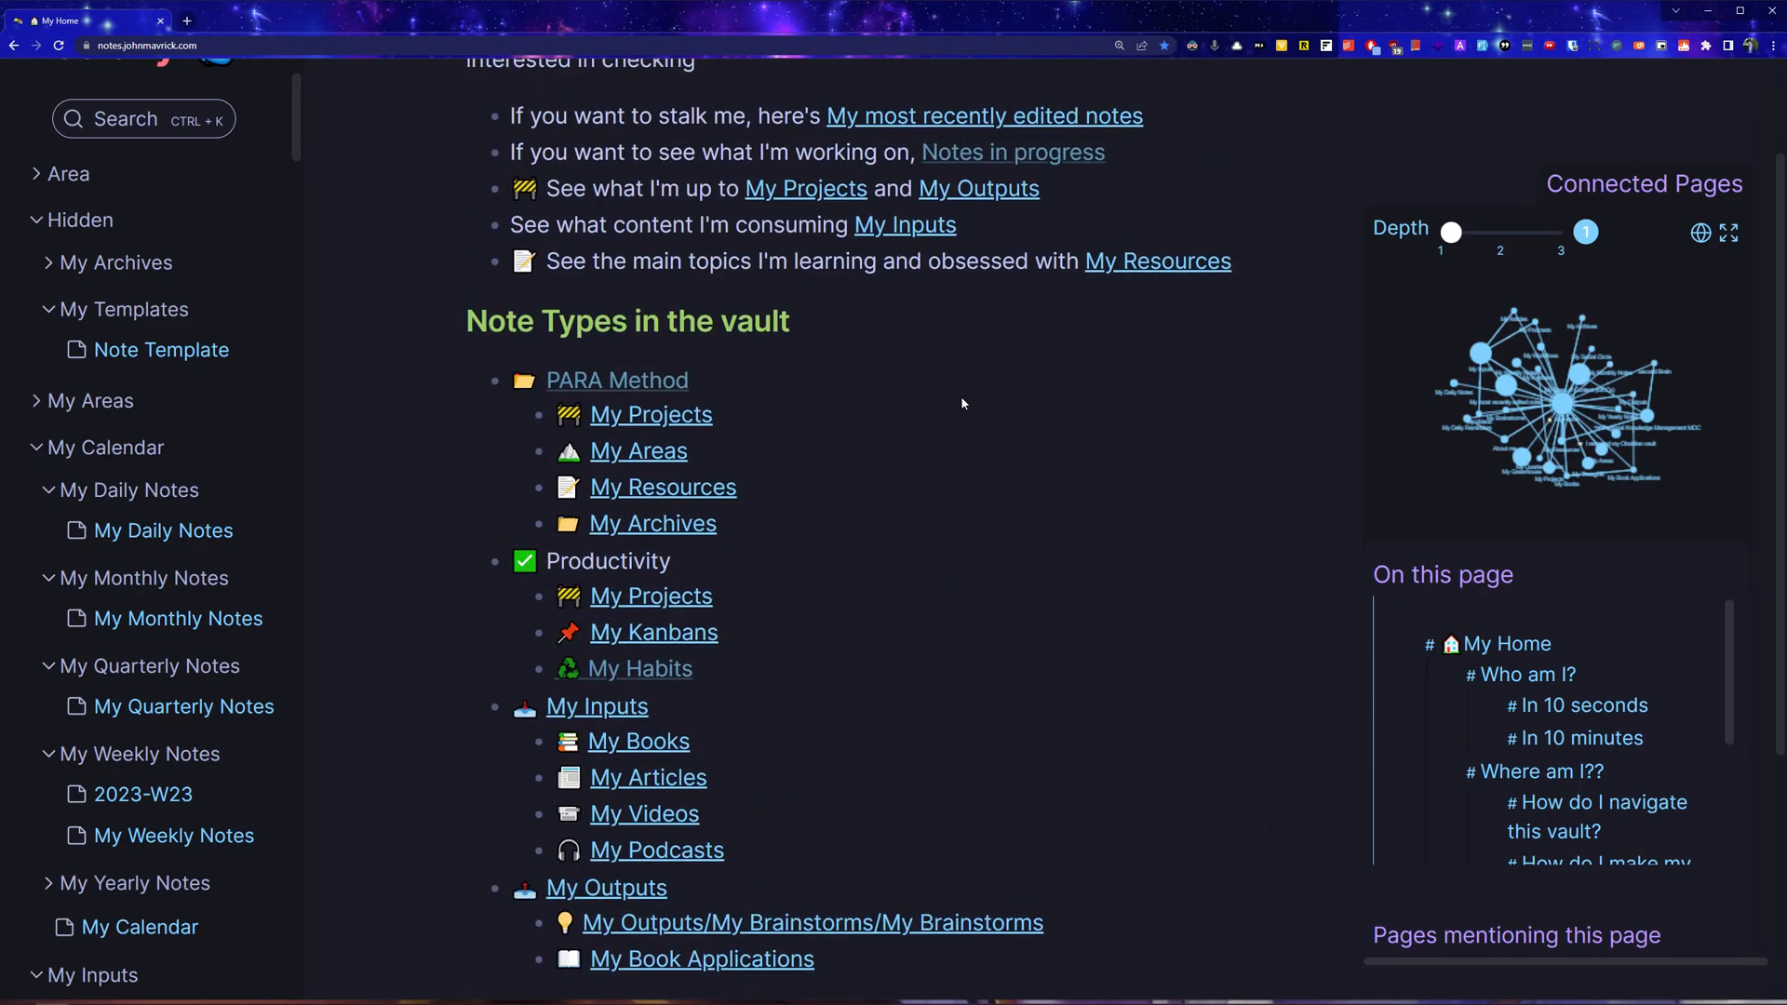
{"action": "left_click", "coordinate": [983, 115]}
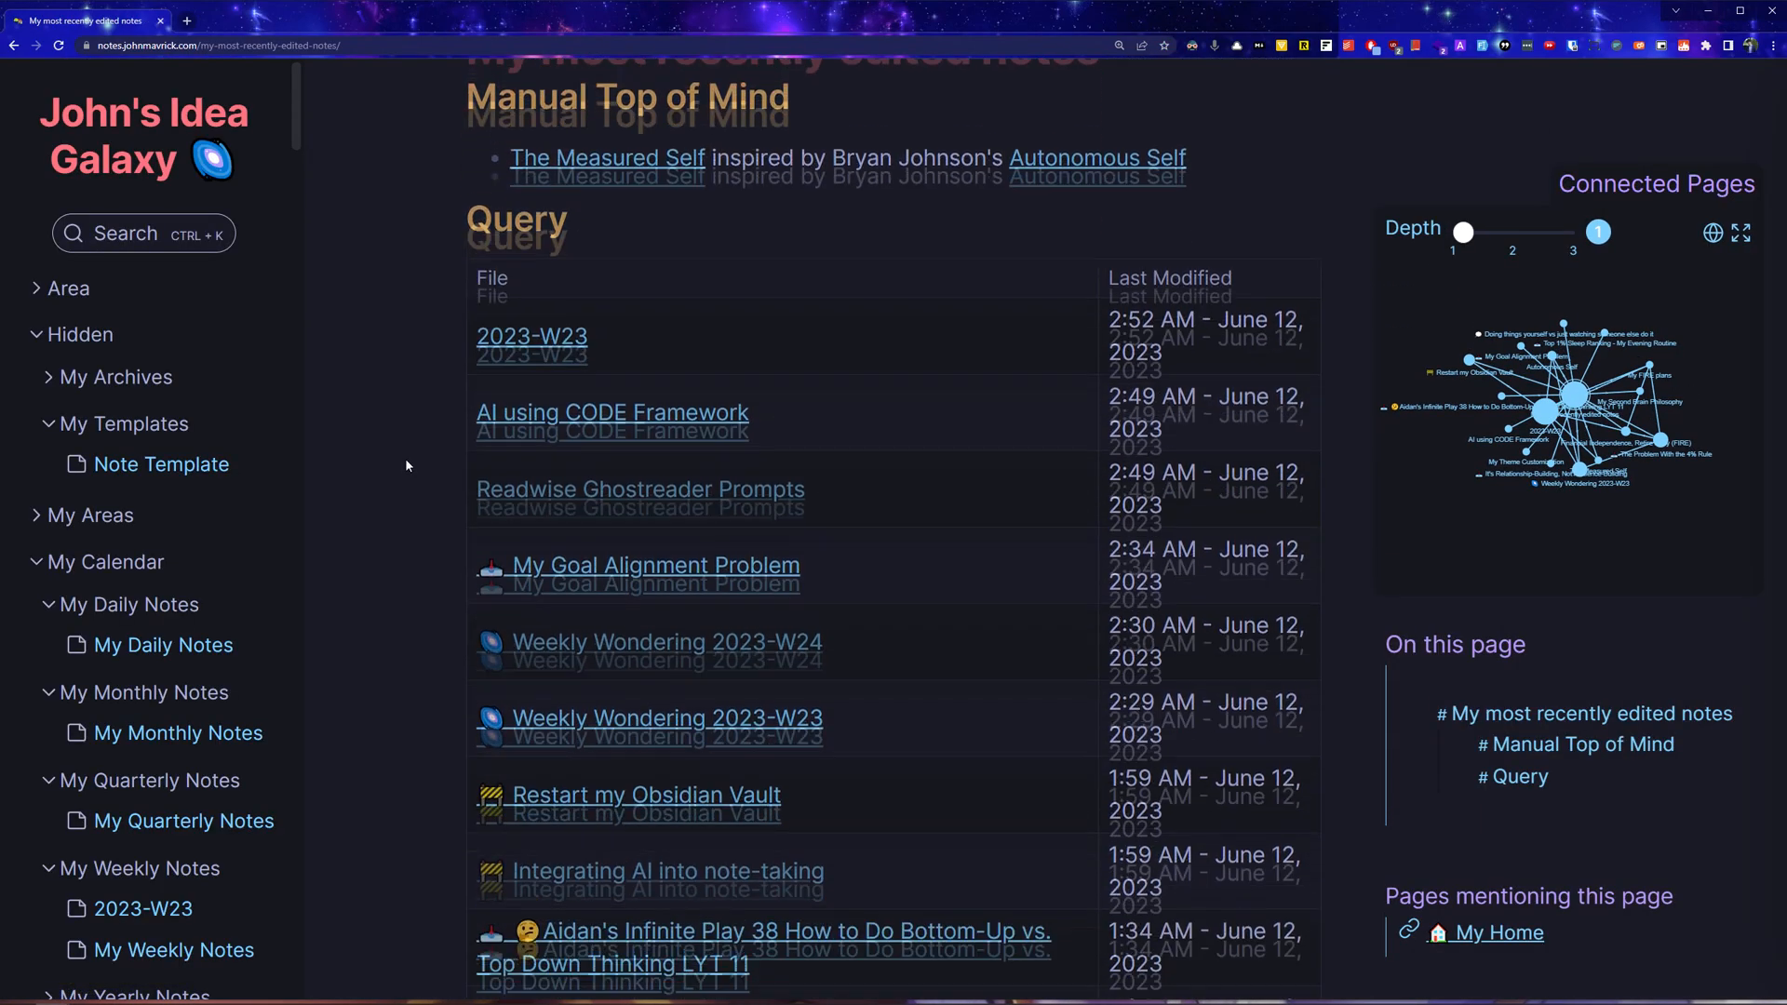
{"action": "left_click", "coordinate": [1493, 932]}
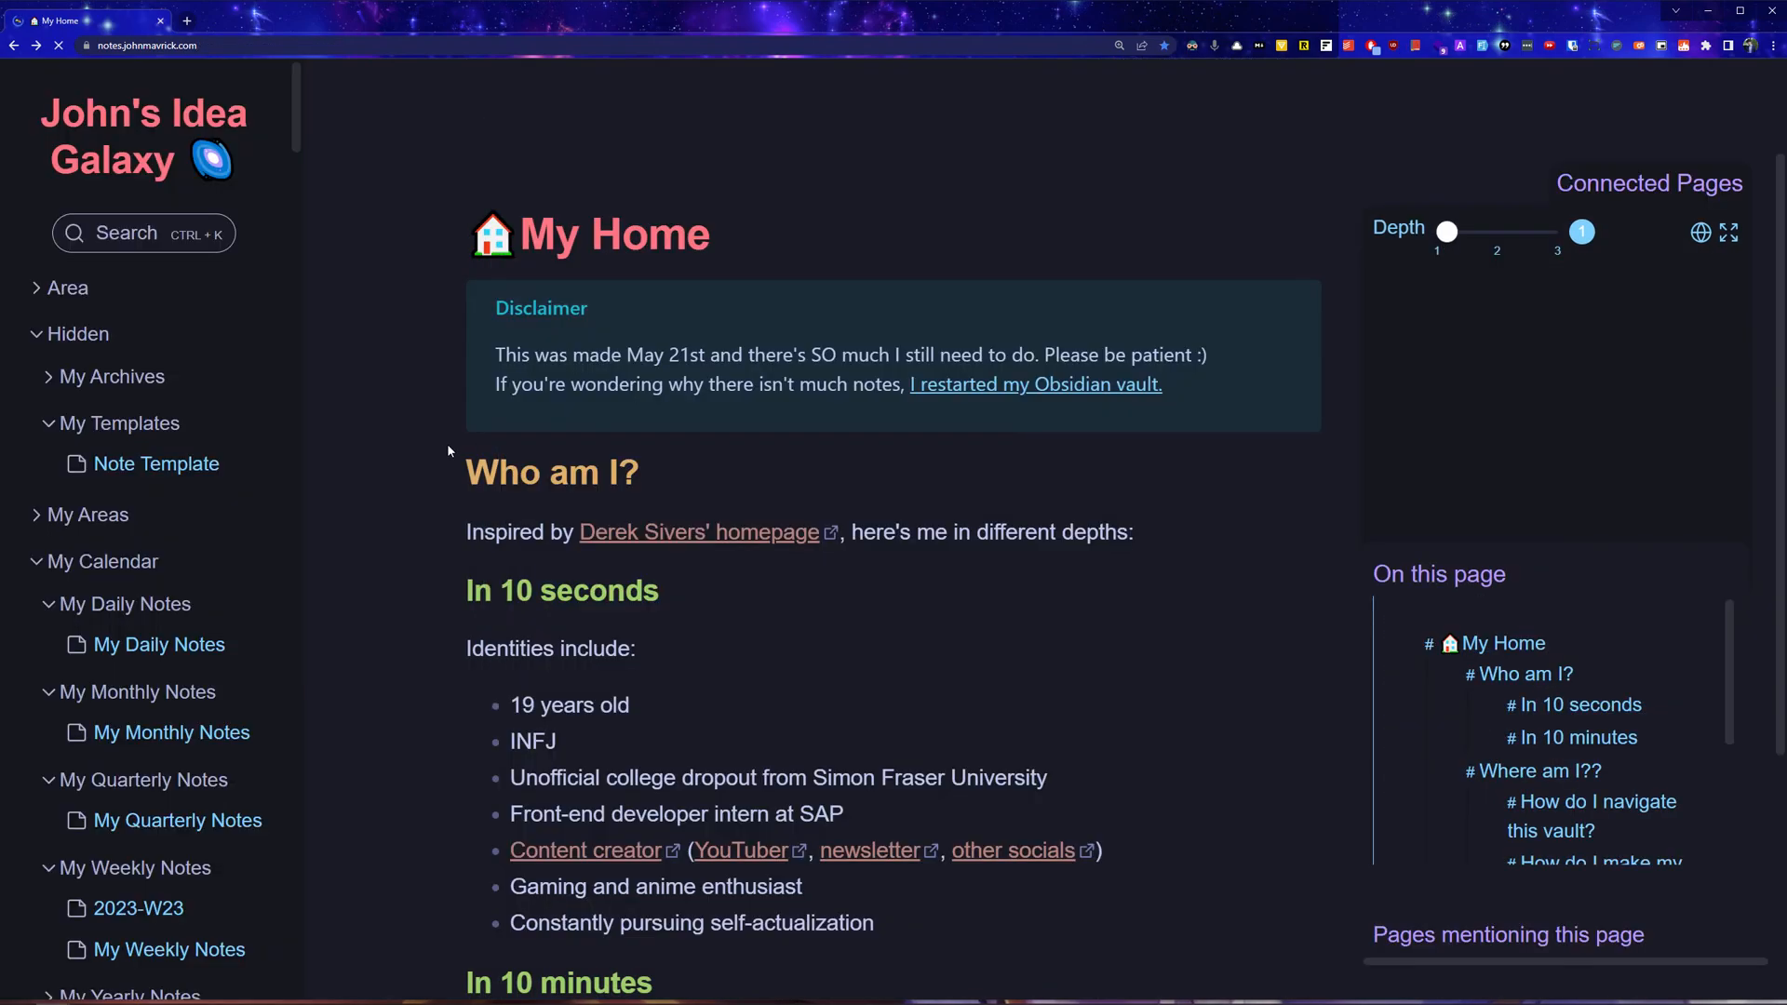
Open My Projects and scroll down toward the Weekly Wondering 2023-W22 note.
{"action": "scroll", "scroll_direction": "down", "scroll_amount": 3}
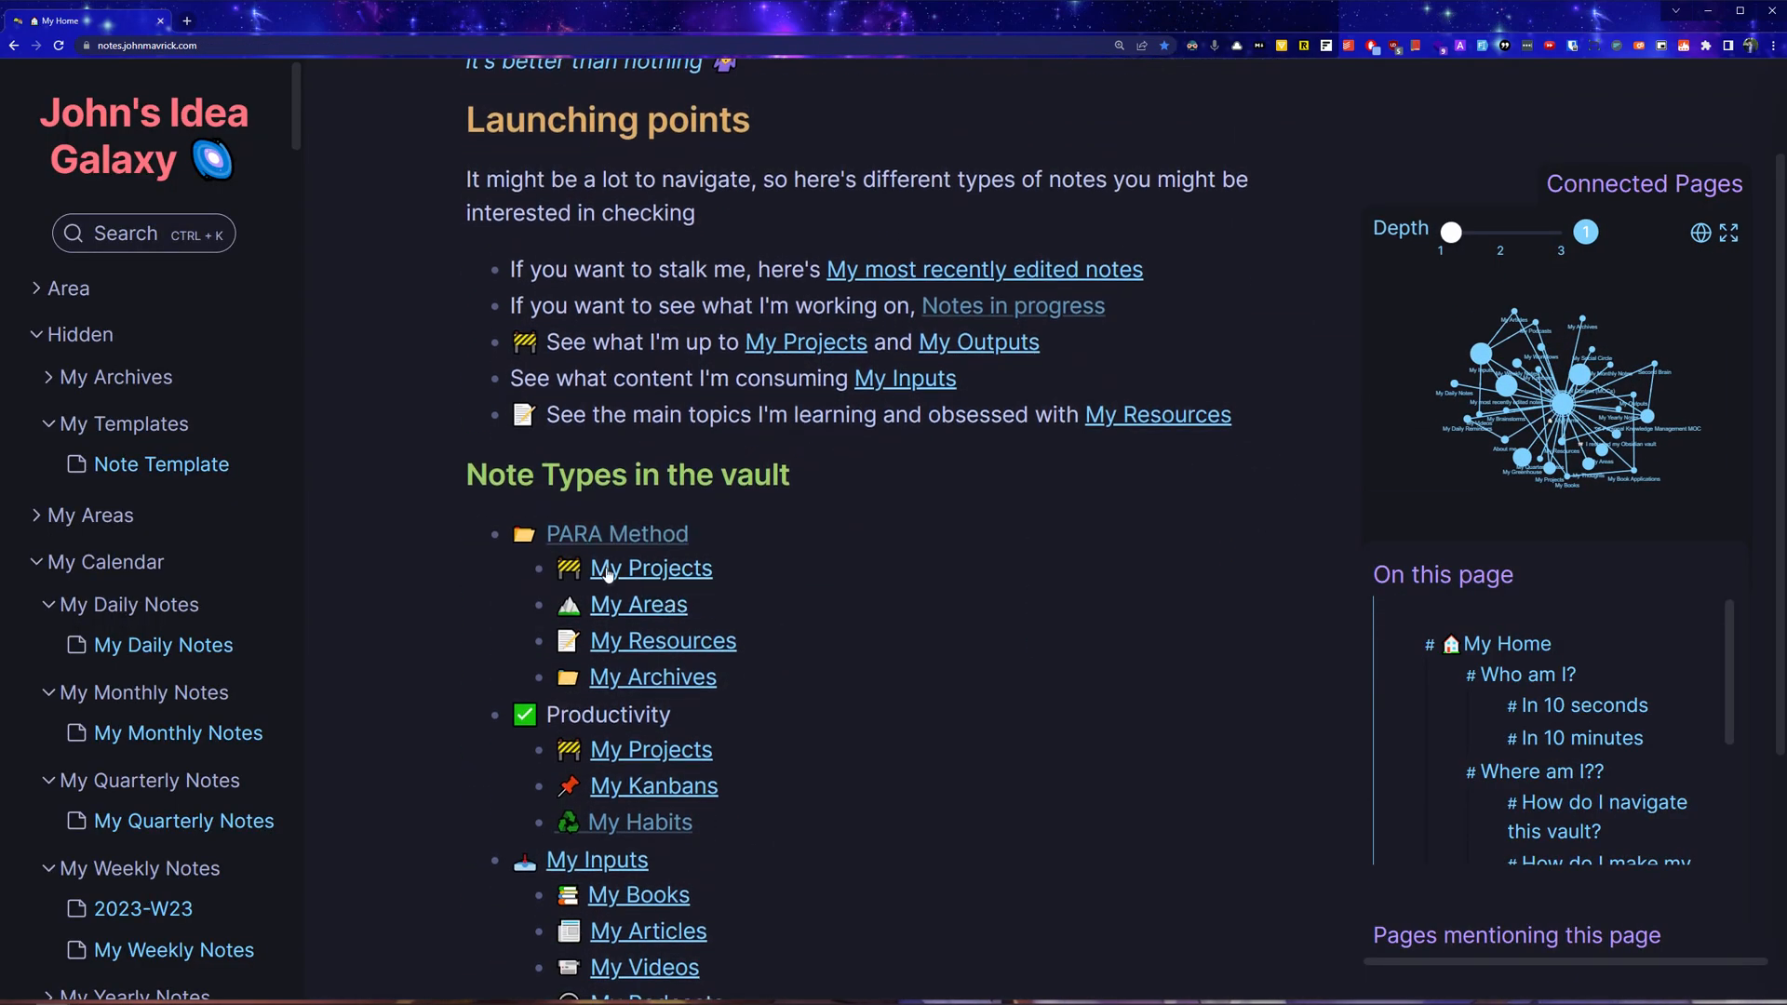
{"action": "left_click", "coordinate": [650, 568]}
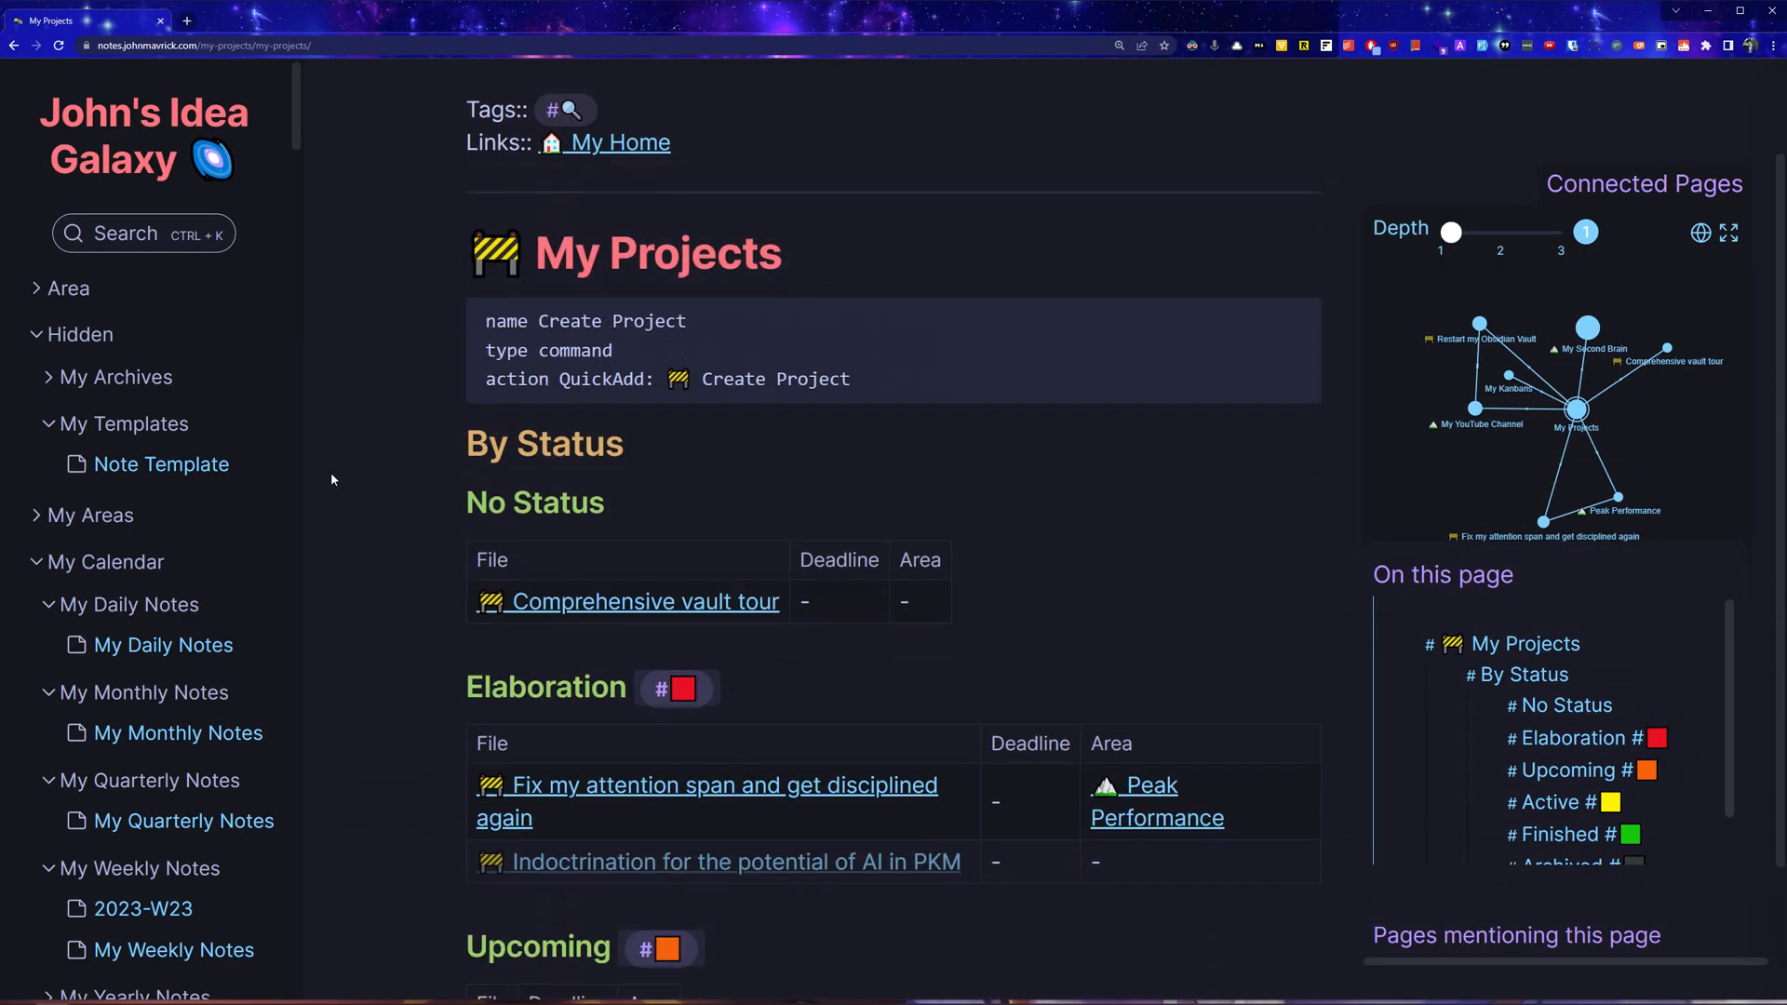
{"action": "scroll", "scroll_direction": "down", "scroll_amount": 3}
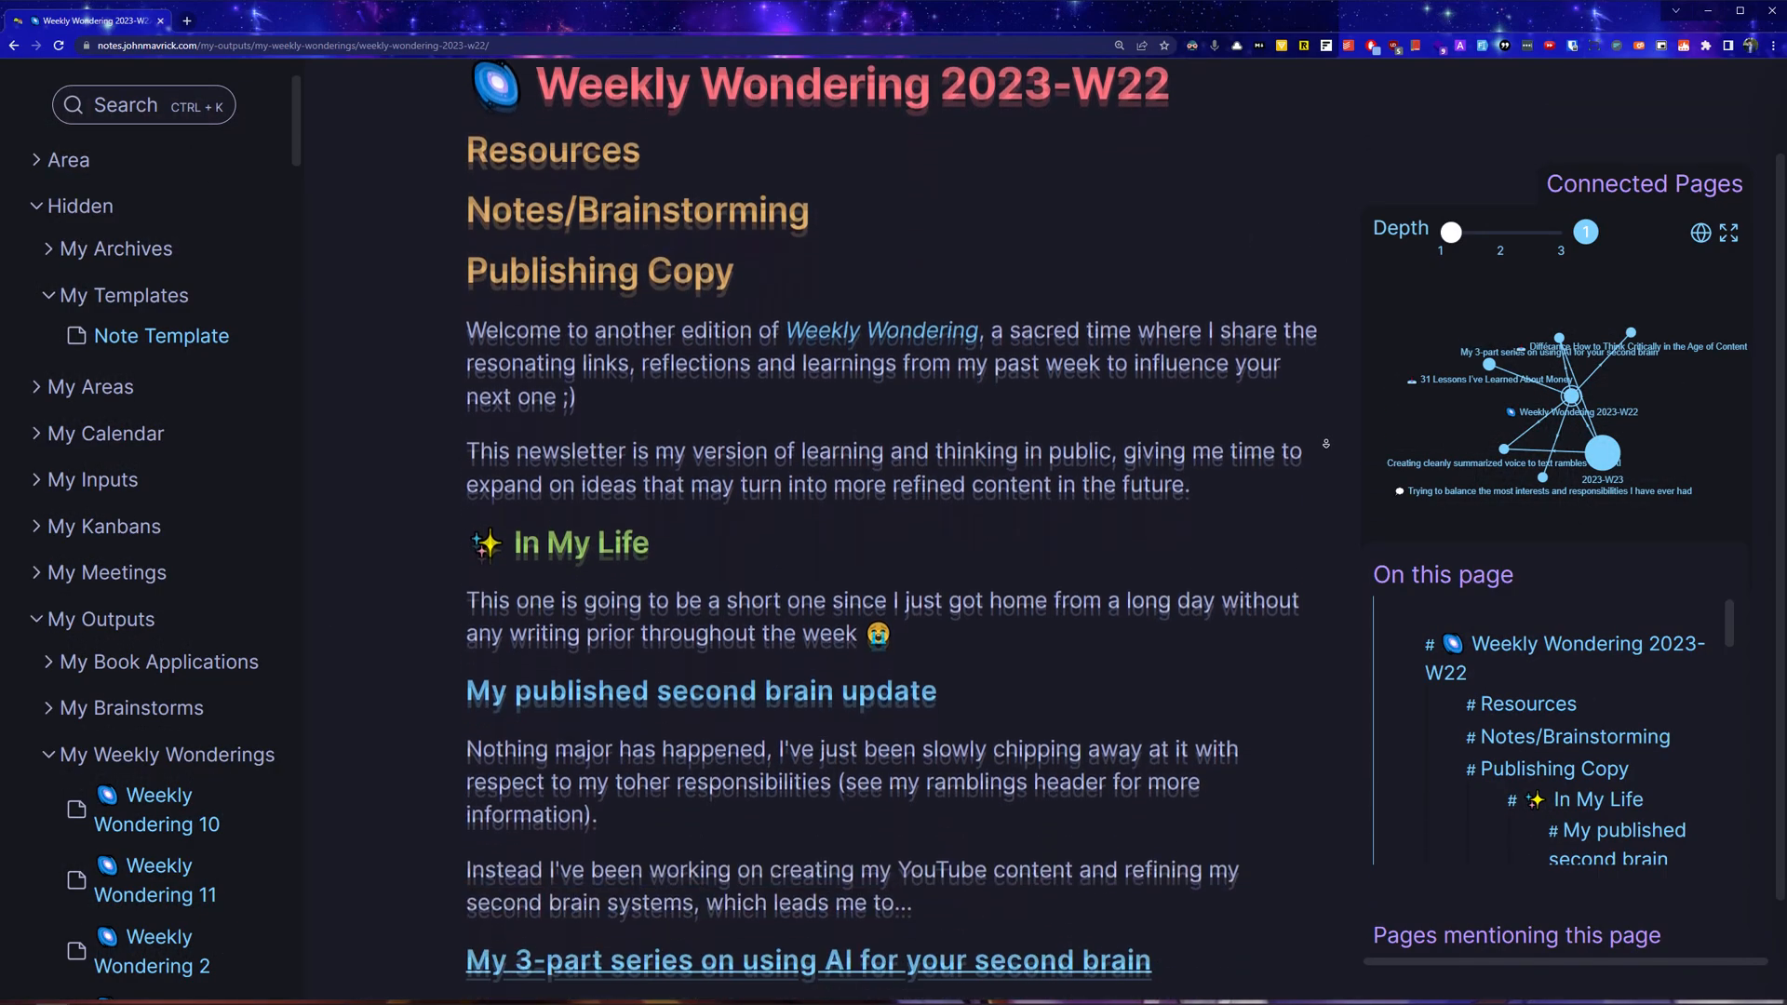
{"action": "scroll", "scroll_direction": "down", "scroll_amount": 3}
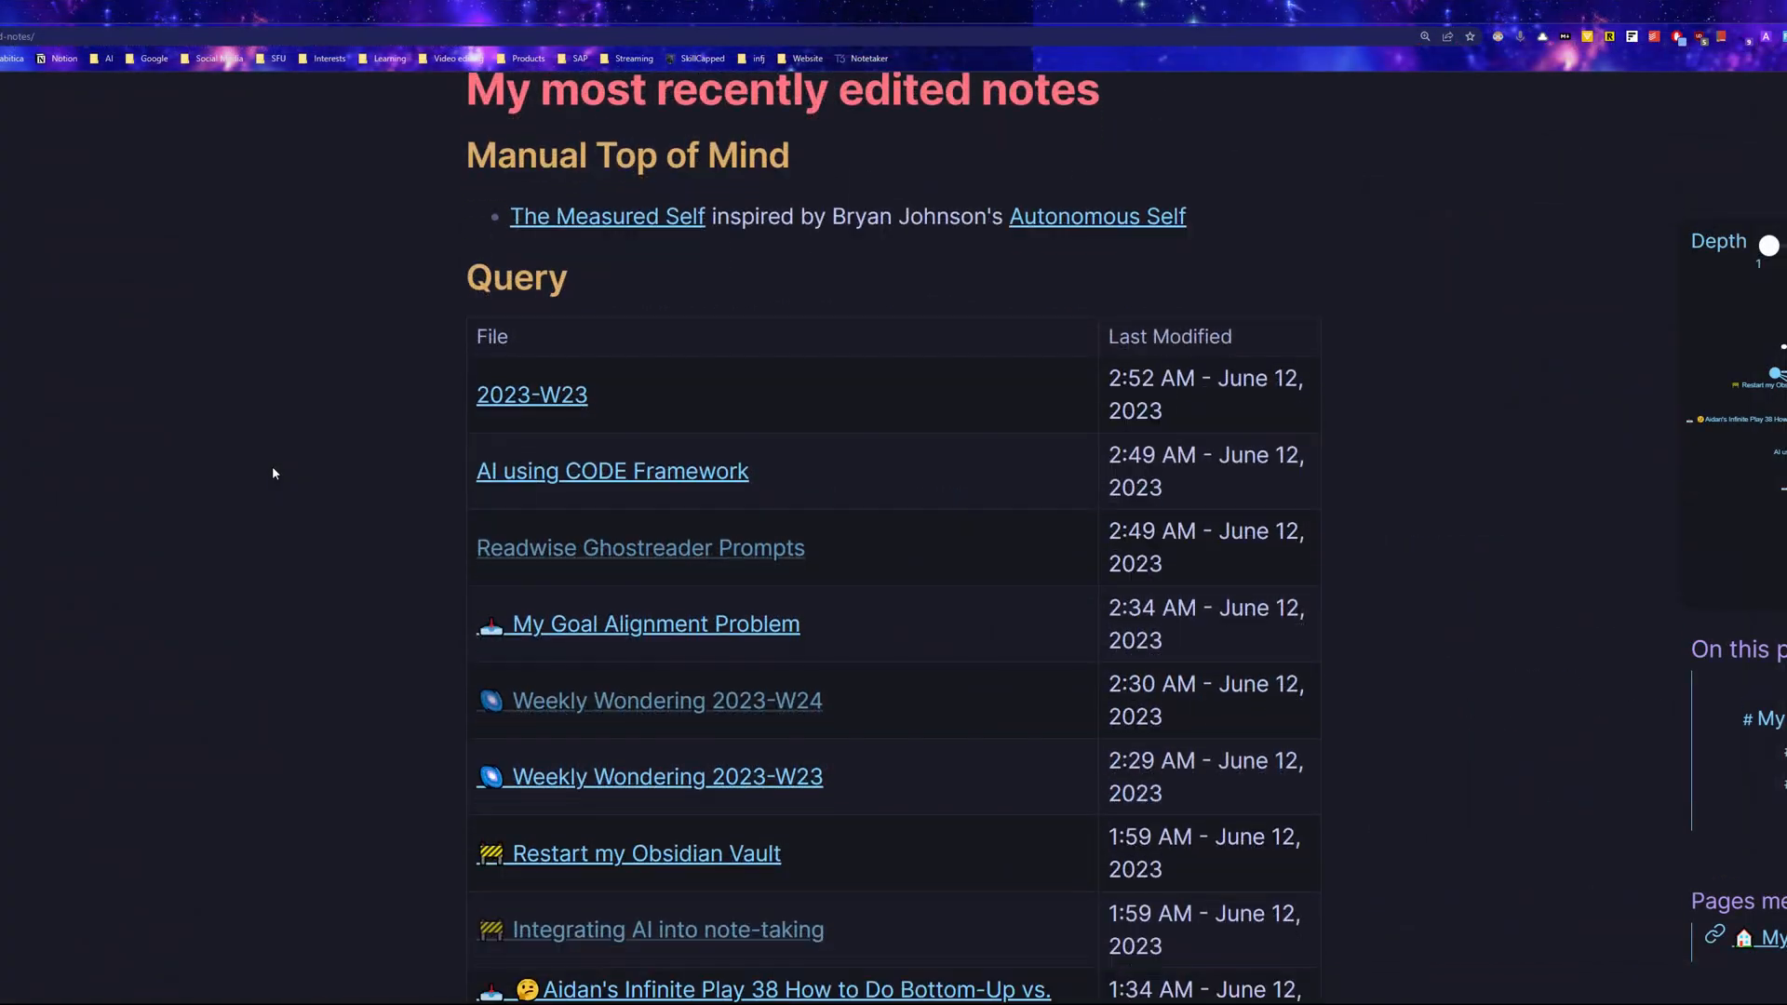
Reach Note Types on My Home and view the My Inputs note's content-by-status lists.
{"action": "scroll", "scroll_direction": "down", "scroll_amount": 3}
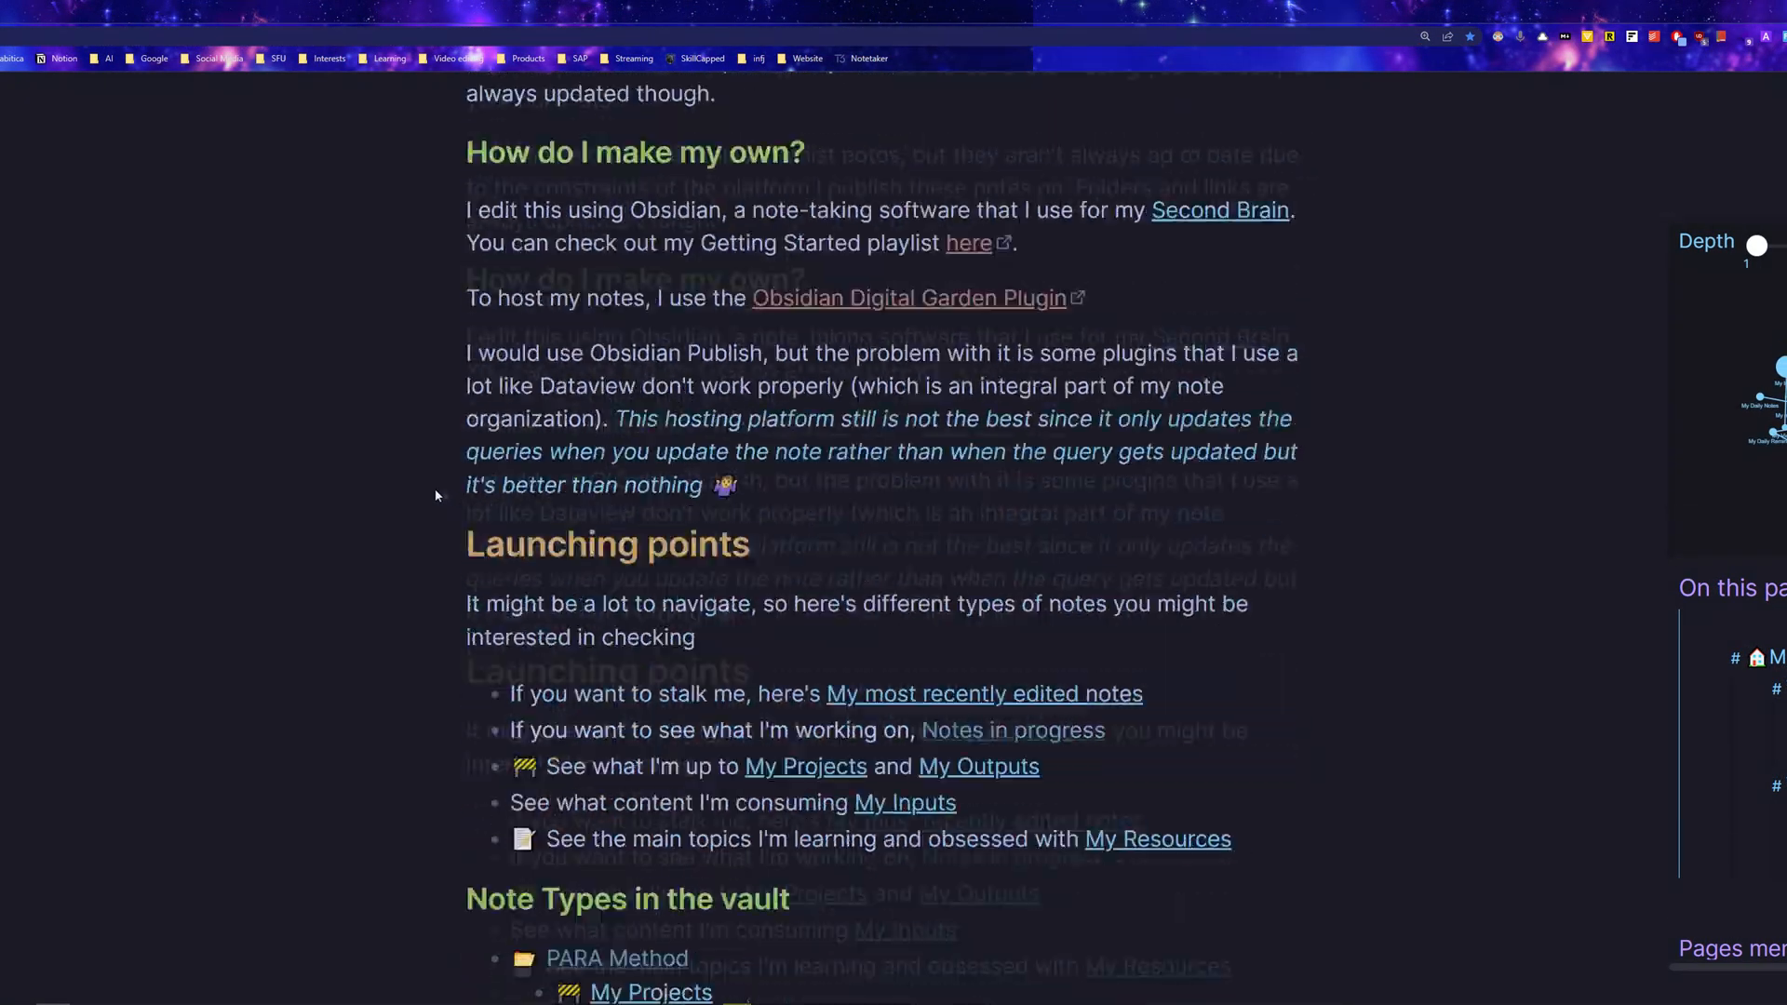
{"action": "scroll", "scroll_direction": "down", "scroll_amount": 3}
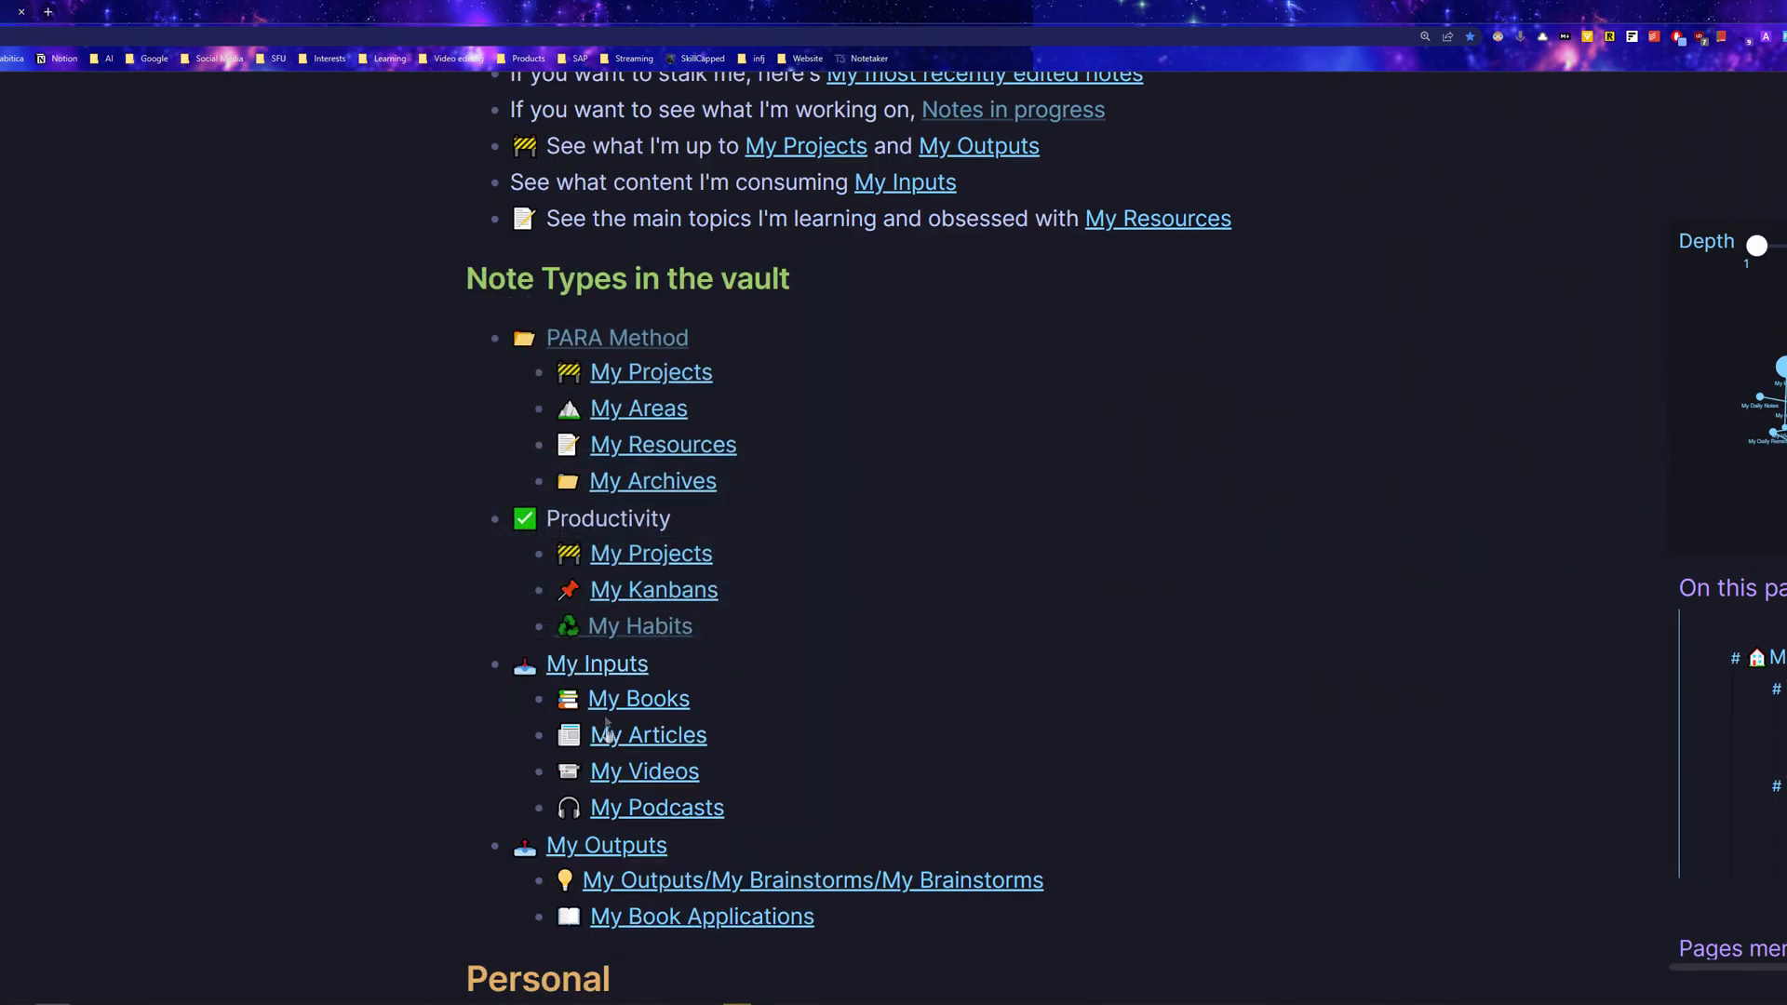
{"action": "left_click", "coordinate": [596, 662]}
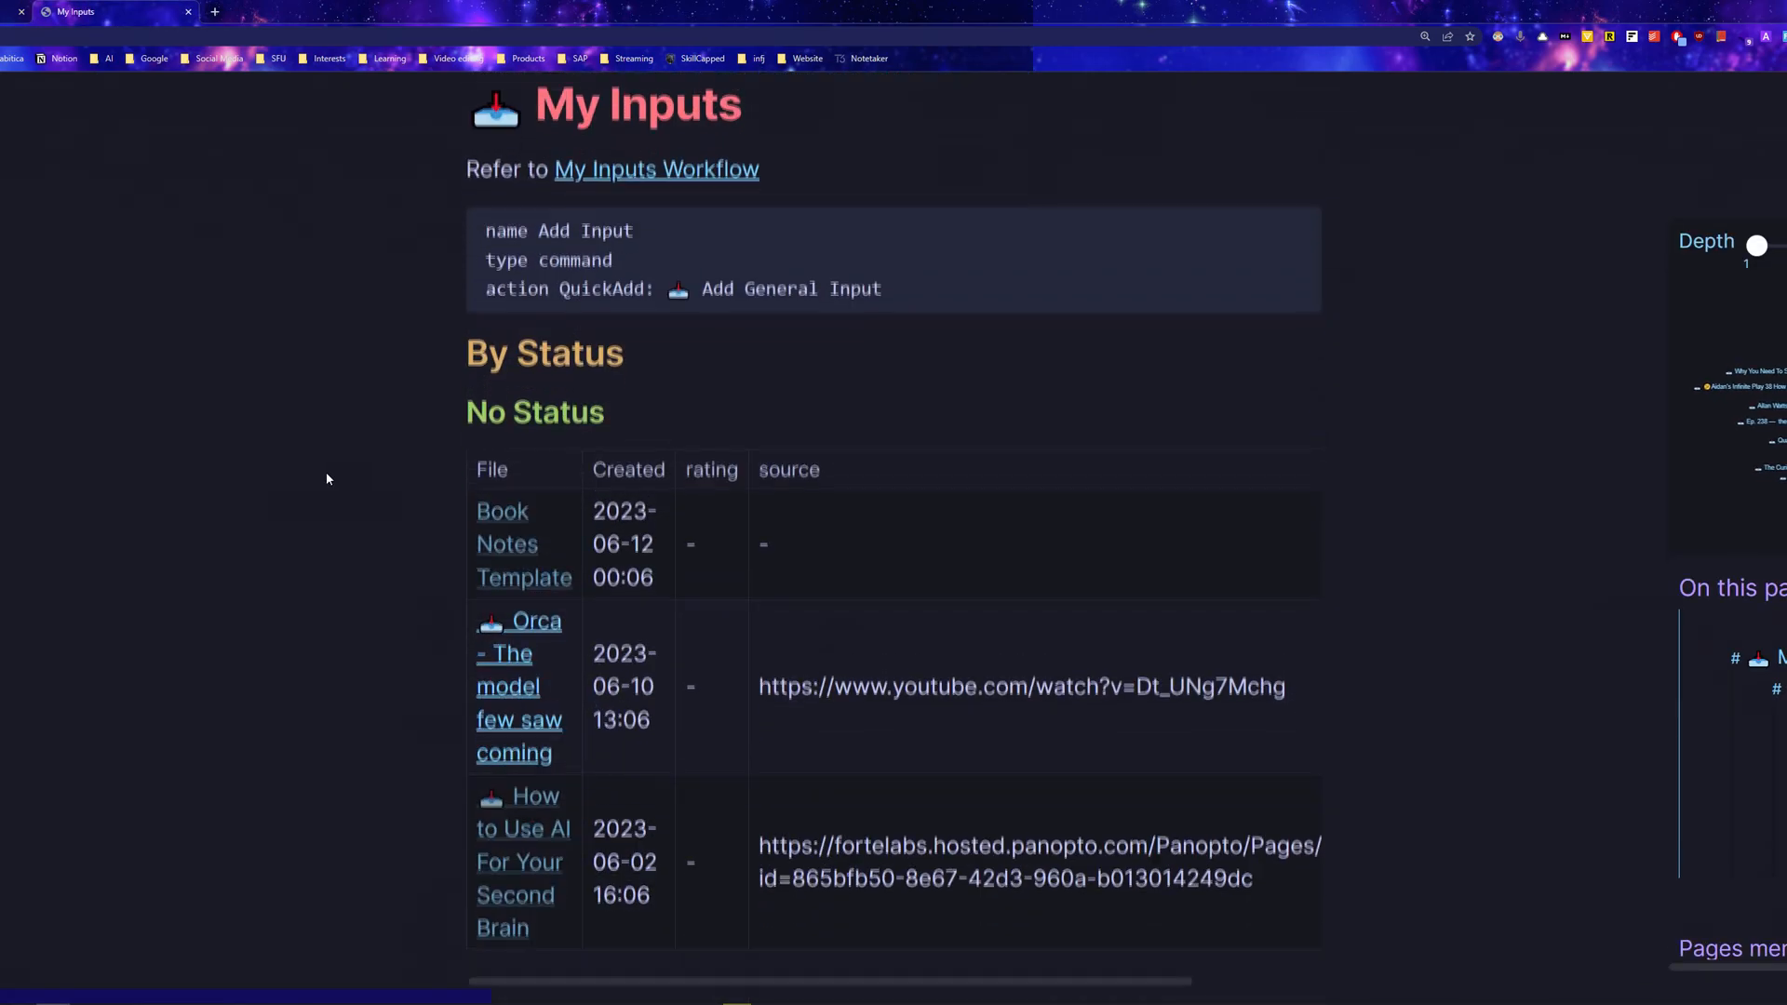
{"action": "scroll", "scroll_direction": "down", "scroll_amount": 3}
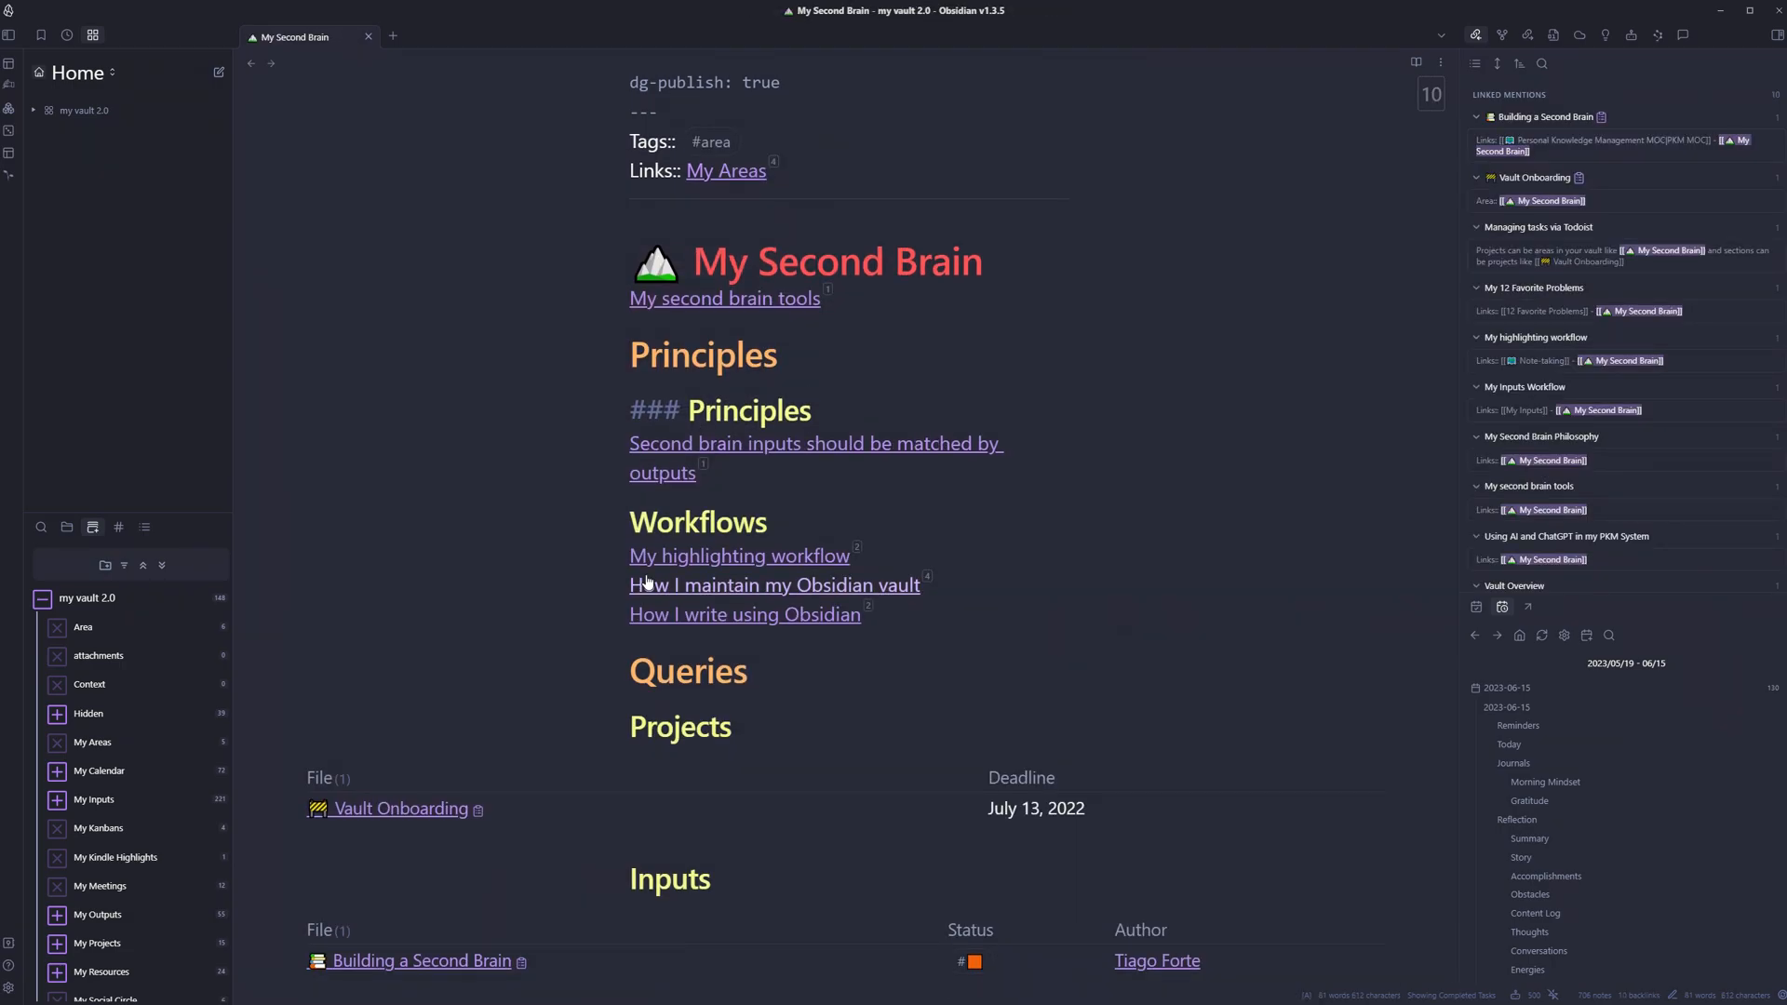
{"action": "left_click", "coordinate": [739, 555]}
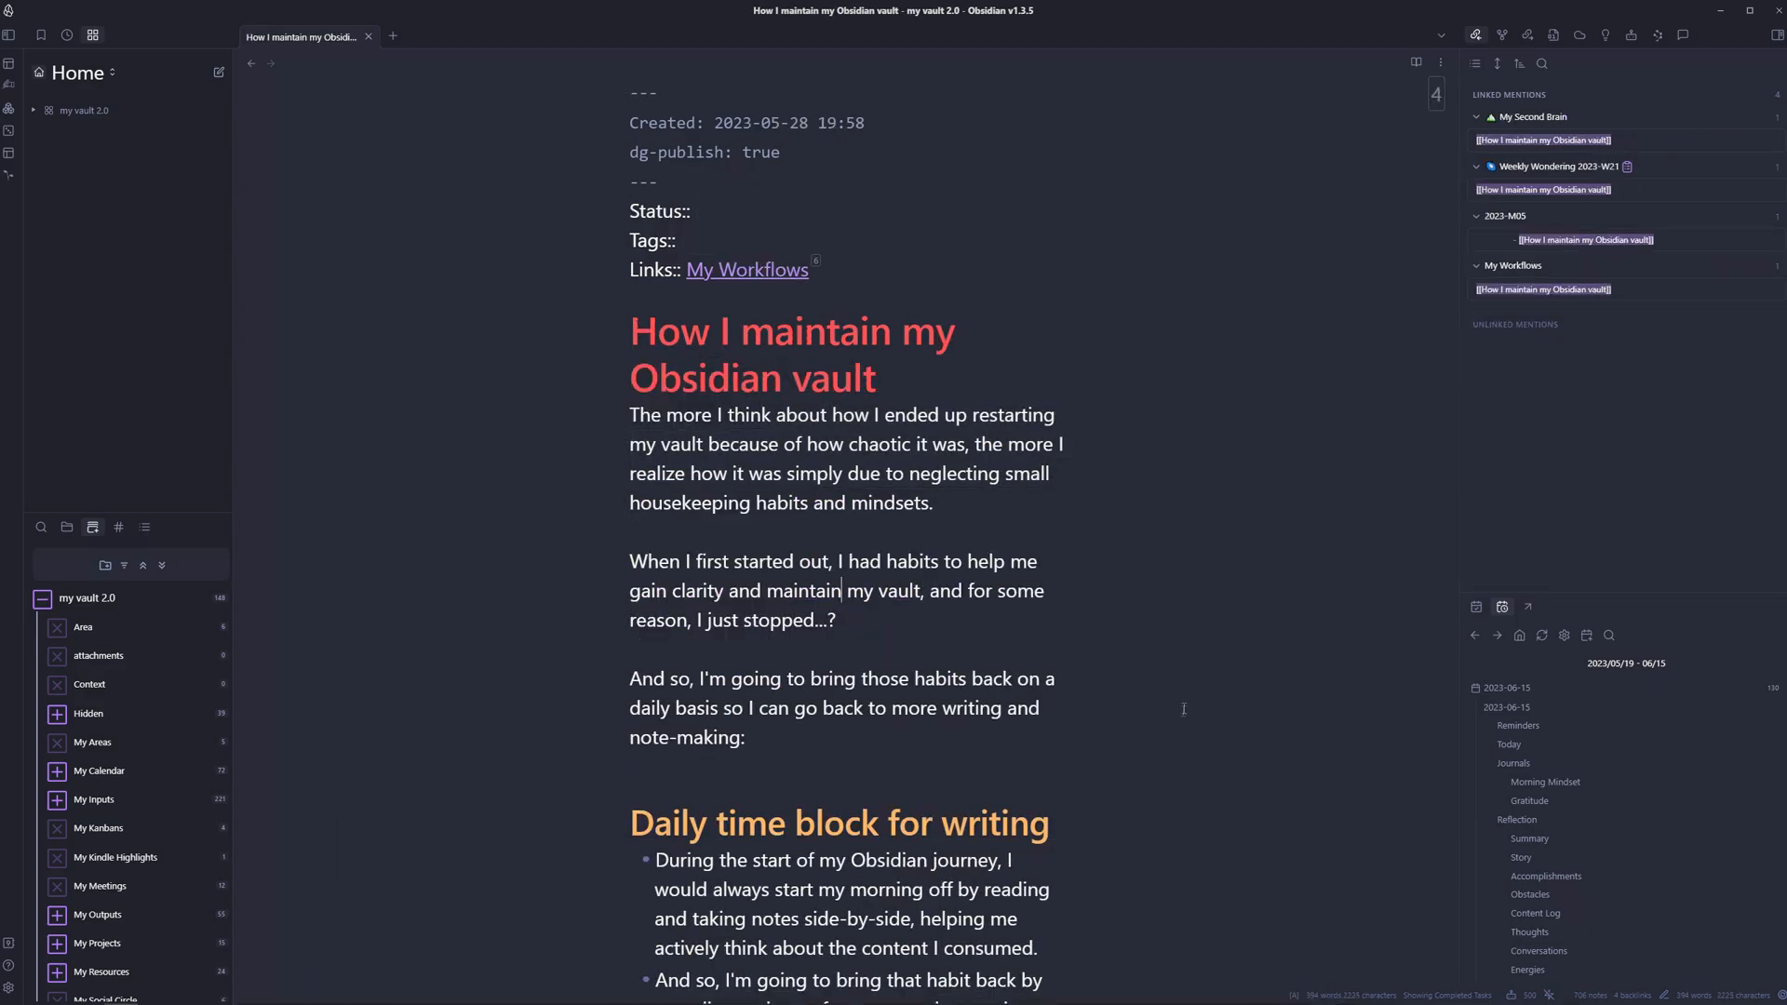
{"action": "scroll", "scroll_direction": "down", "scroll_amount": 3}
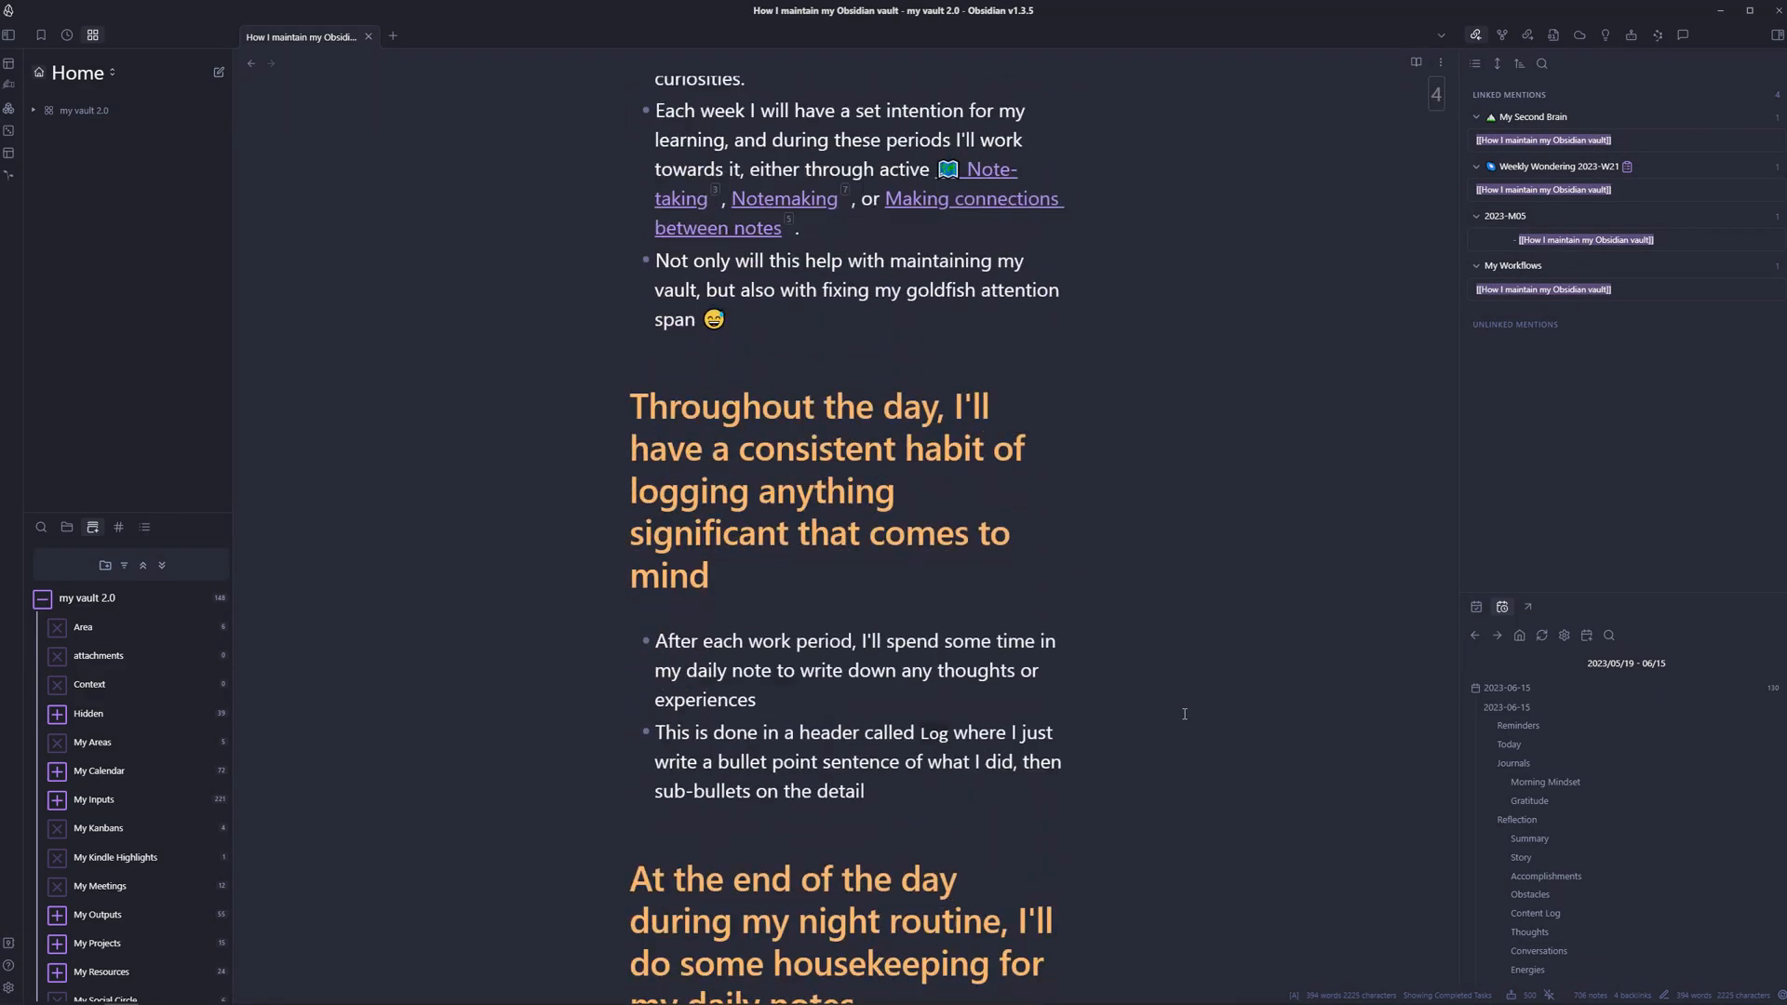
{"action": "scroll", "scroll_direction": "down", "scroll_amount": 3}
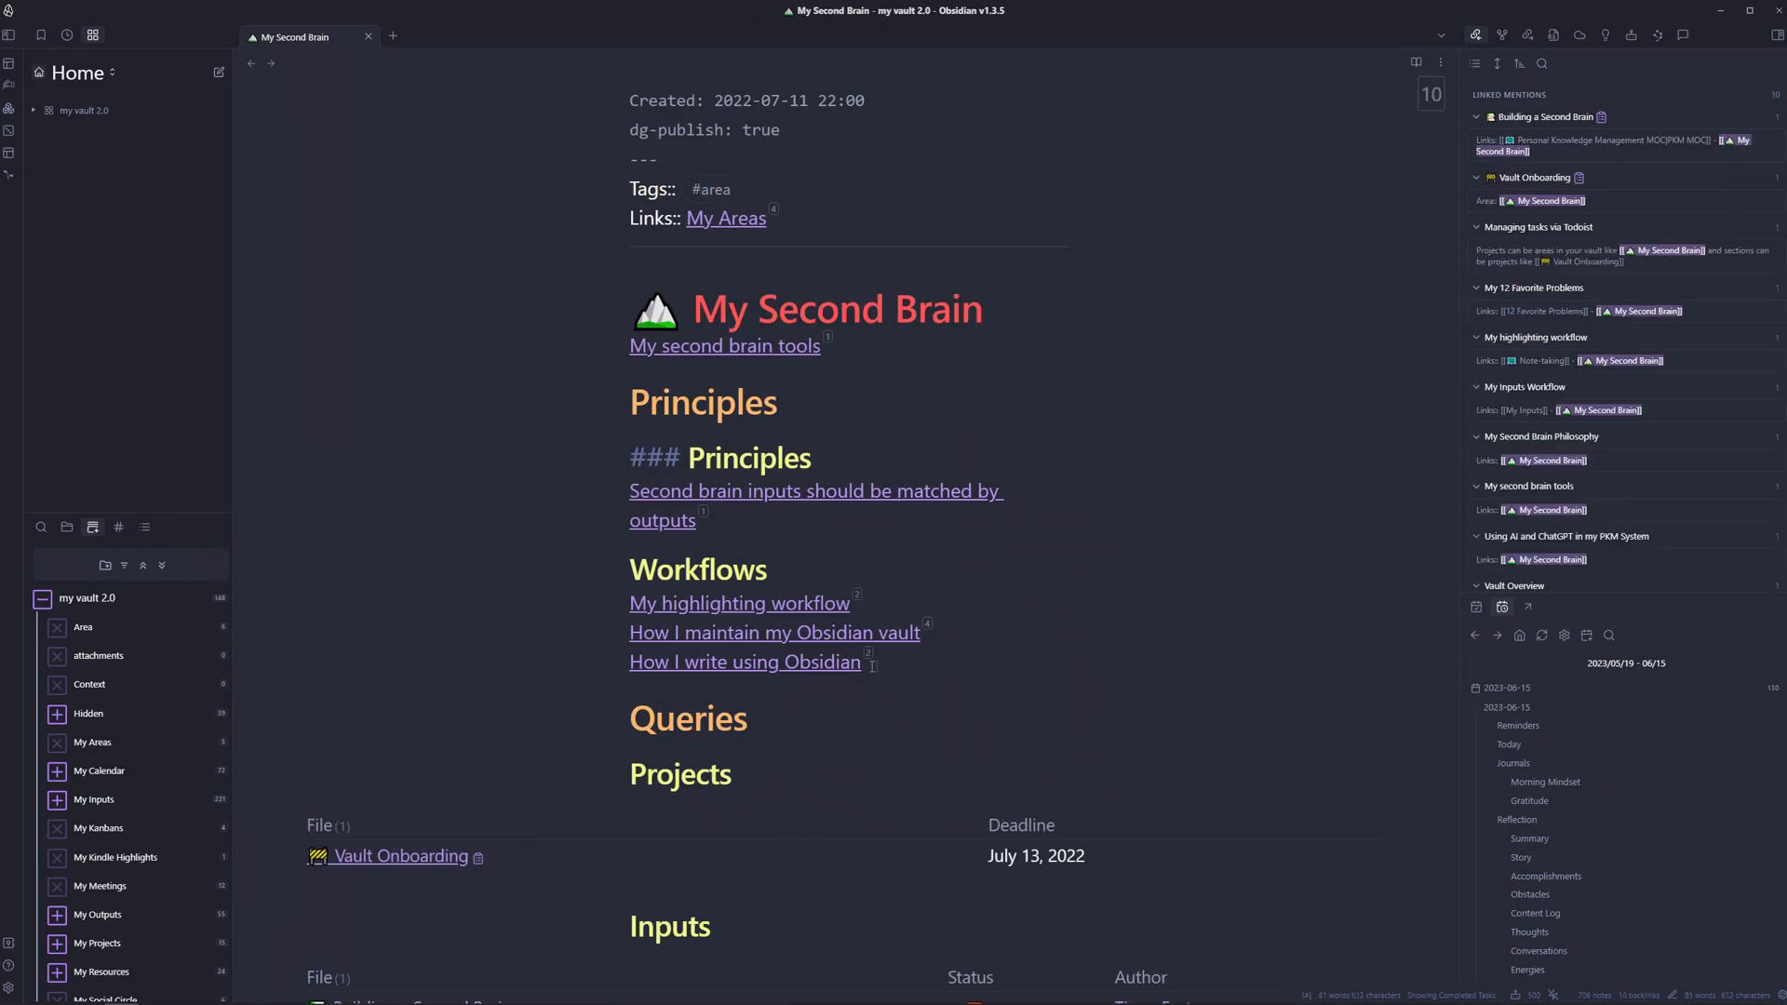
{"action": "left_click", "coordinate": [744, 662]}
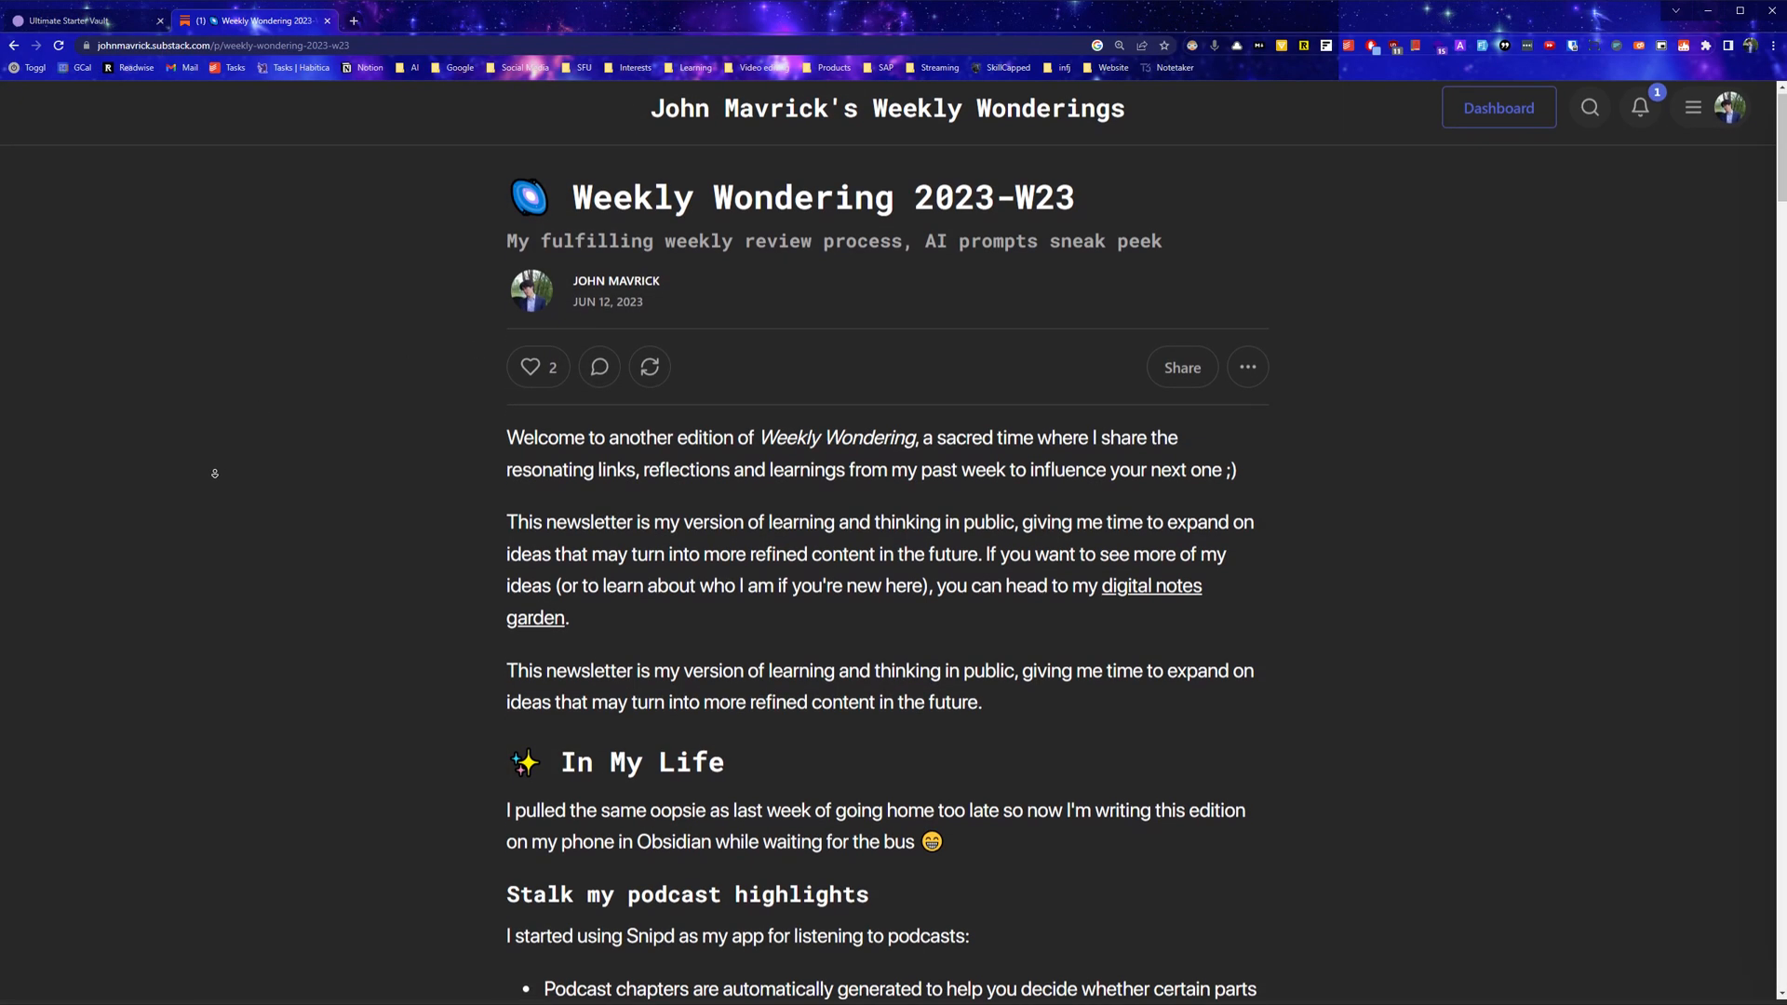
Scroll the Weekly Wondering 2023-W23 post to its welcome text and podcast highlights.
{"action": "scroll", "scroll_direction": "down", "scroll_amount": 3}
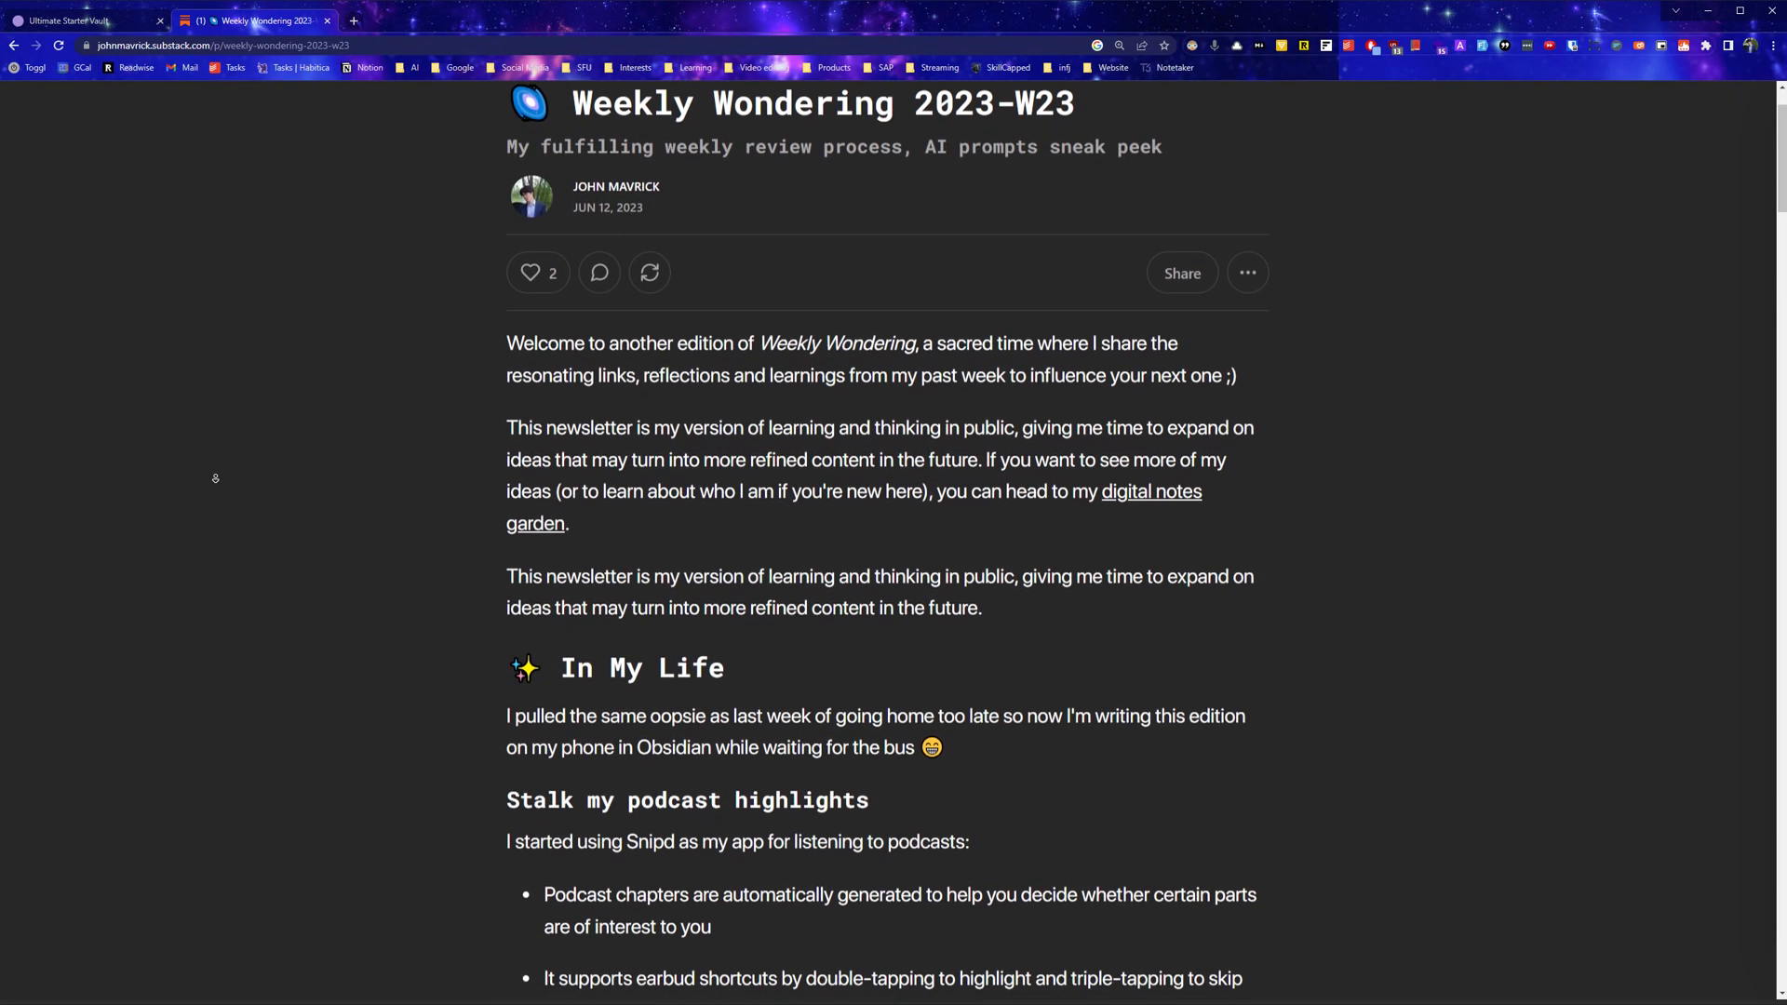